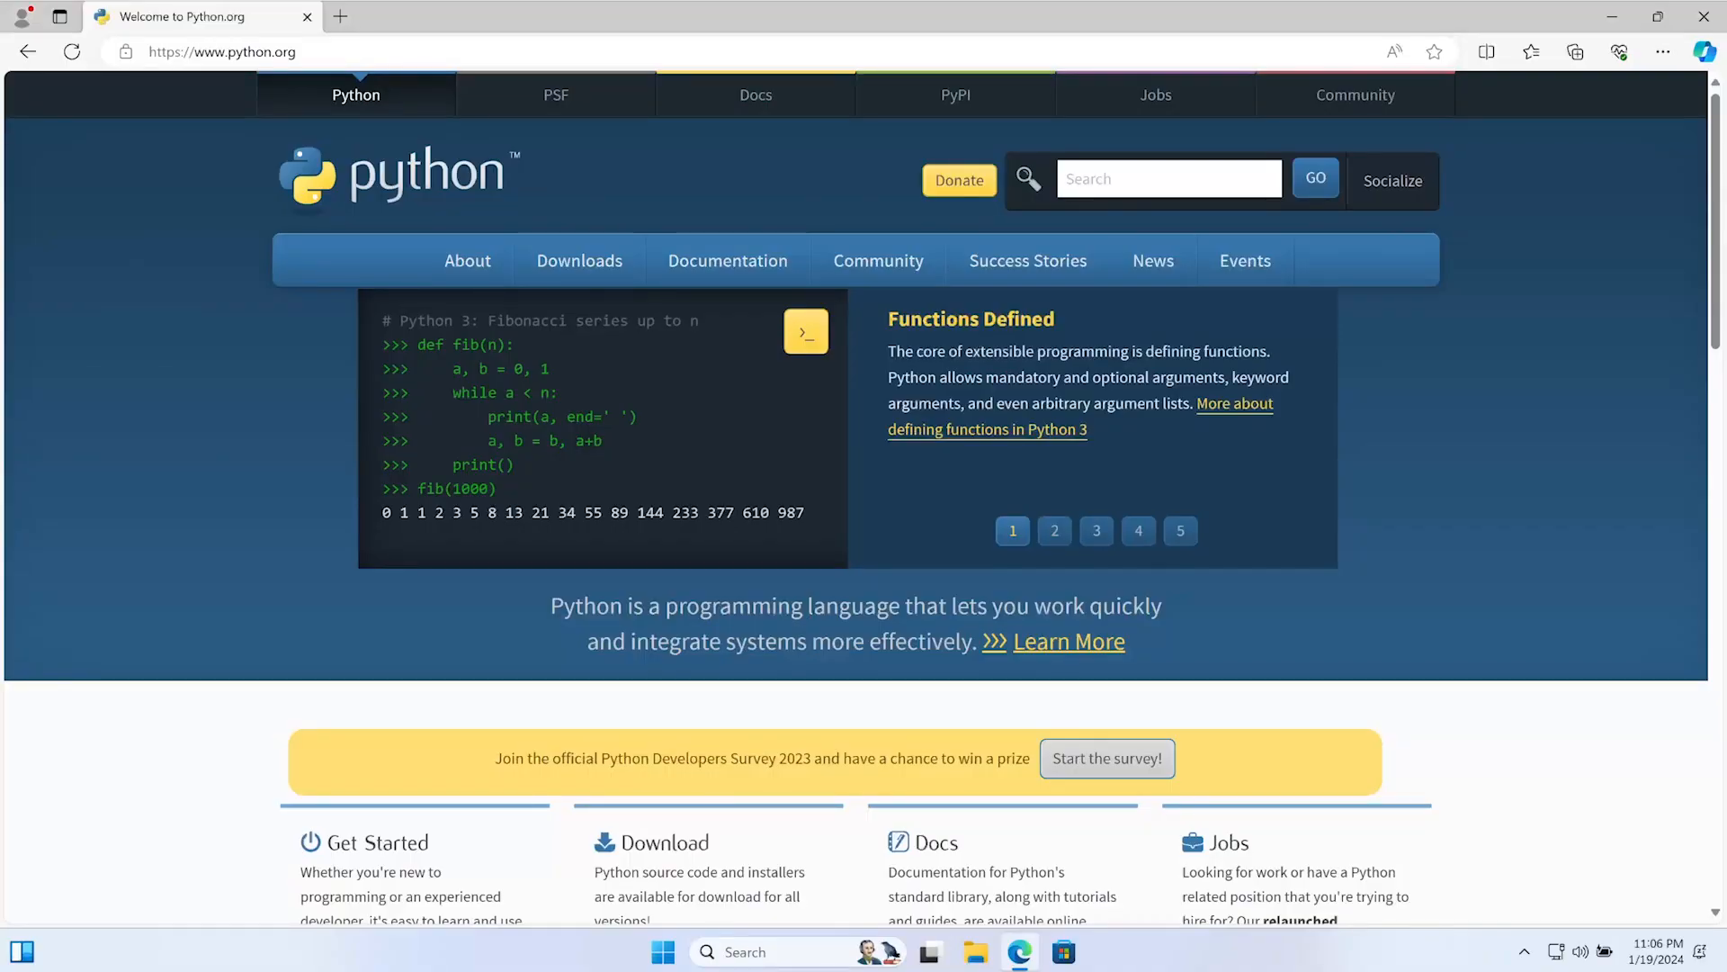
# Browse the second and third featured code examples, then go to the python.org Downloads page
pyautogui.click(1051, 530)
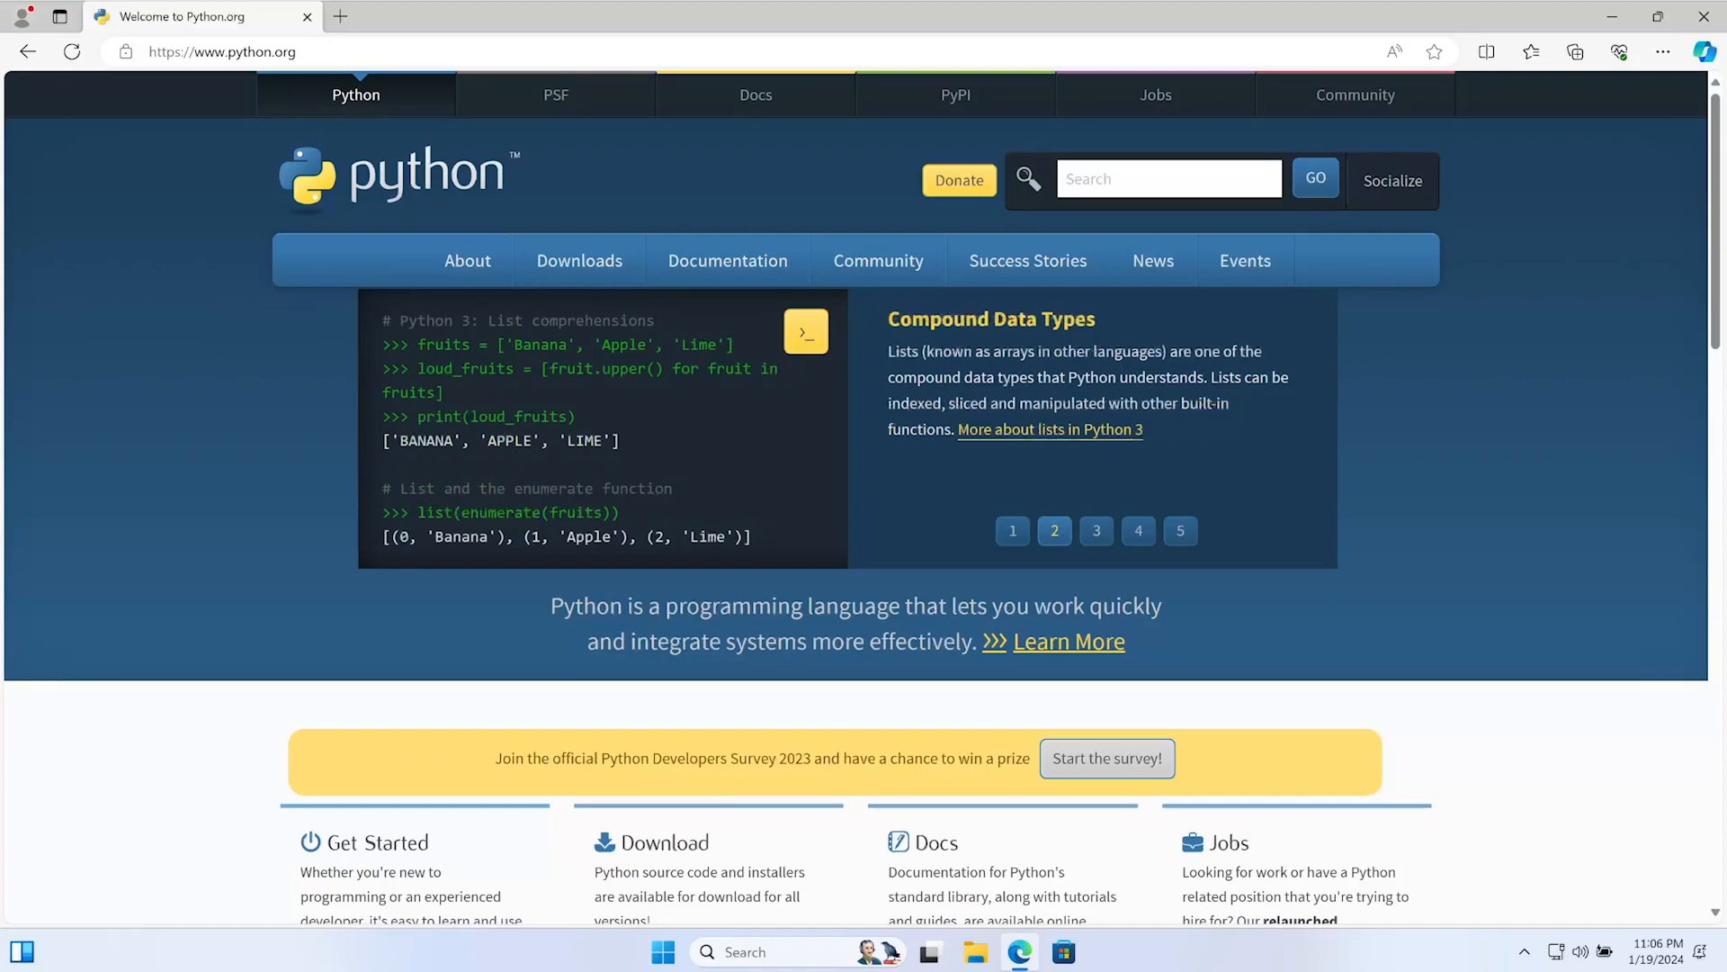
pyautogui.click(1095, 530)
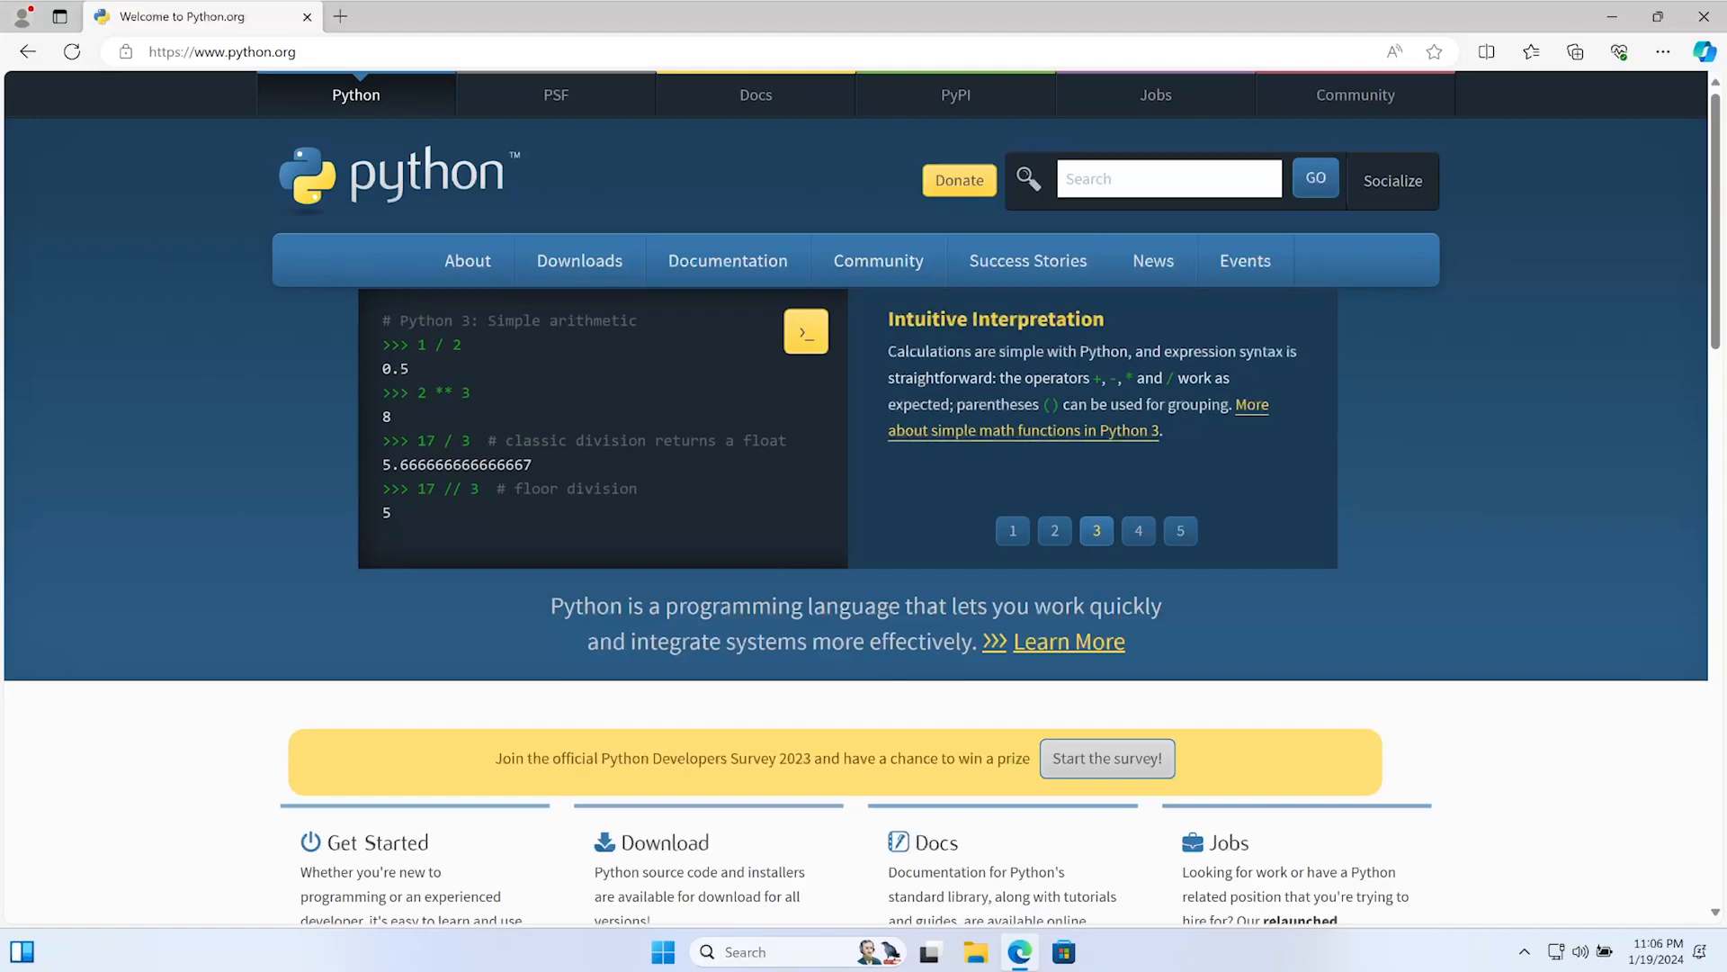
pyautogui.click(579, 260)
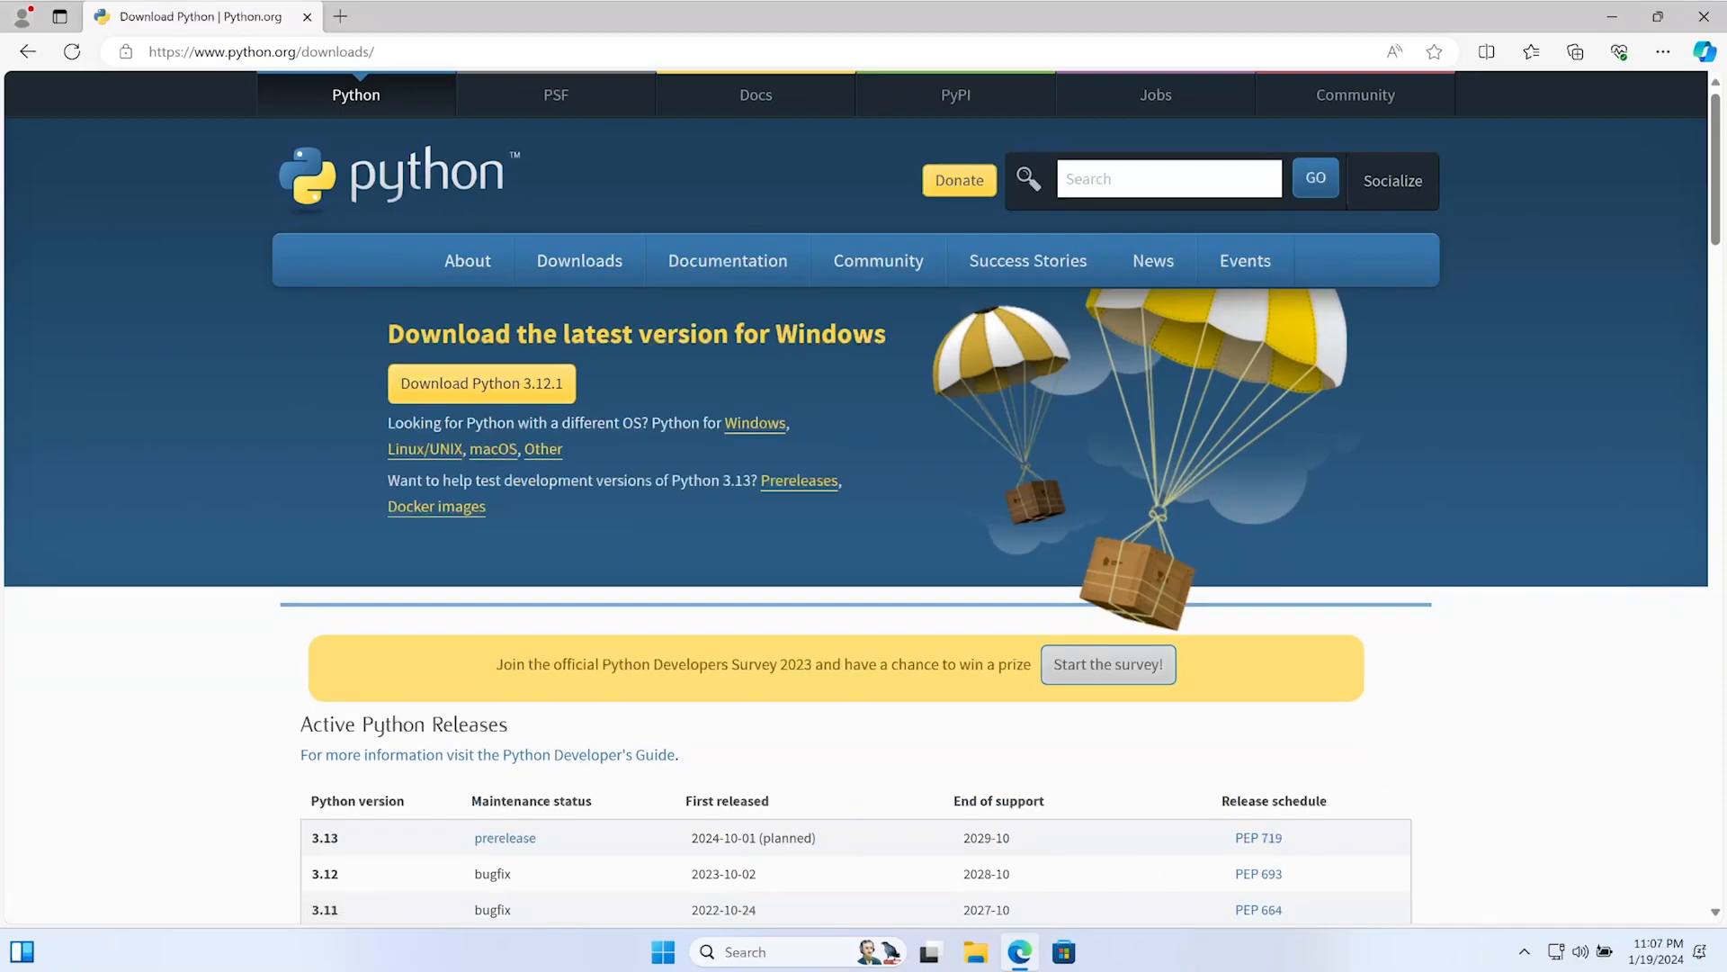
pyautogui.moveTo(480, 383)
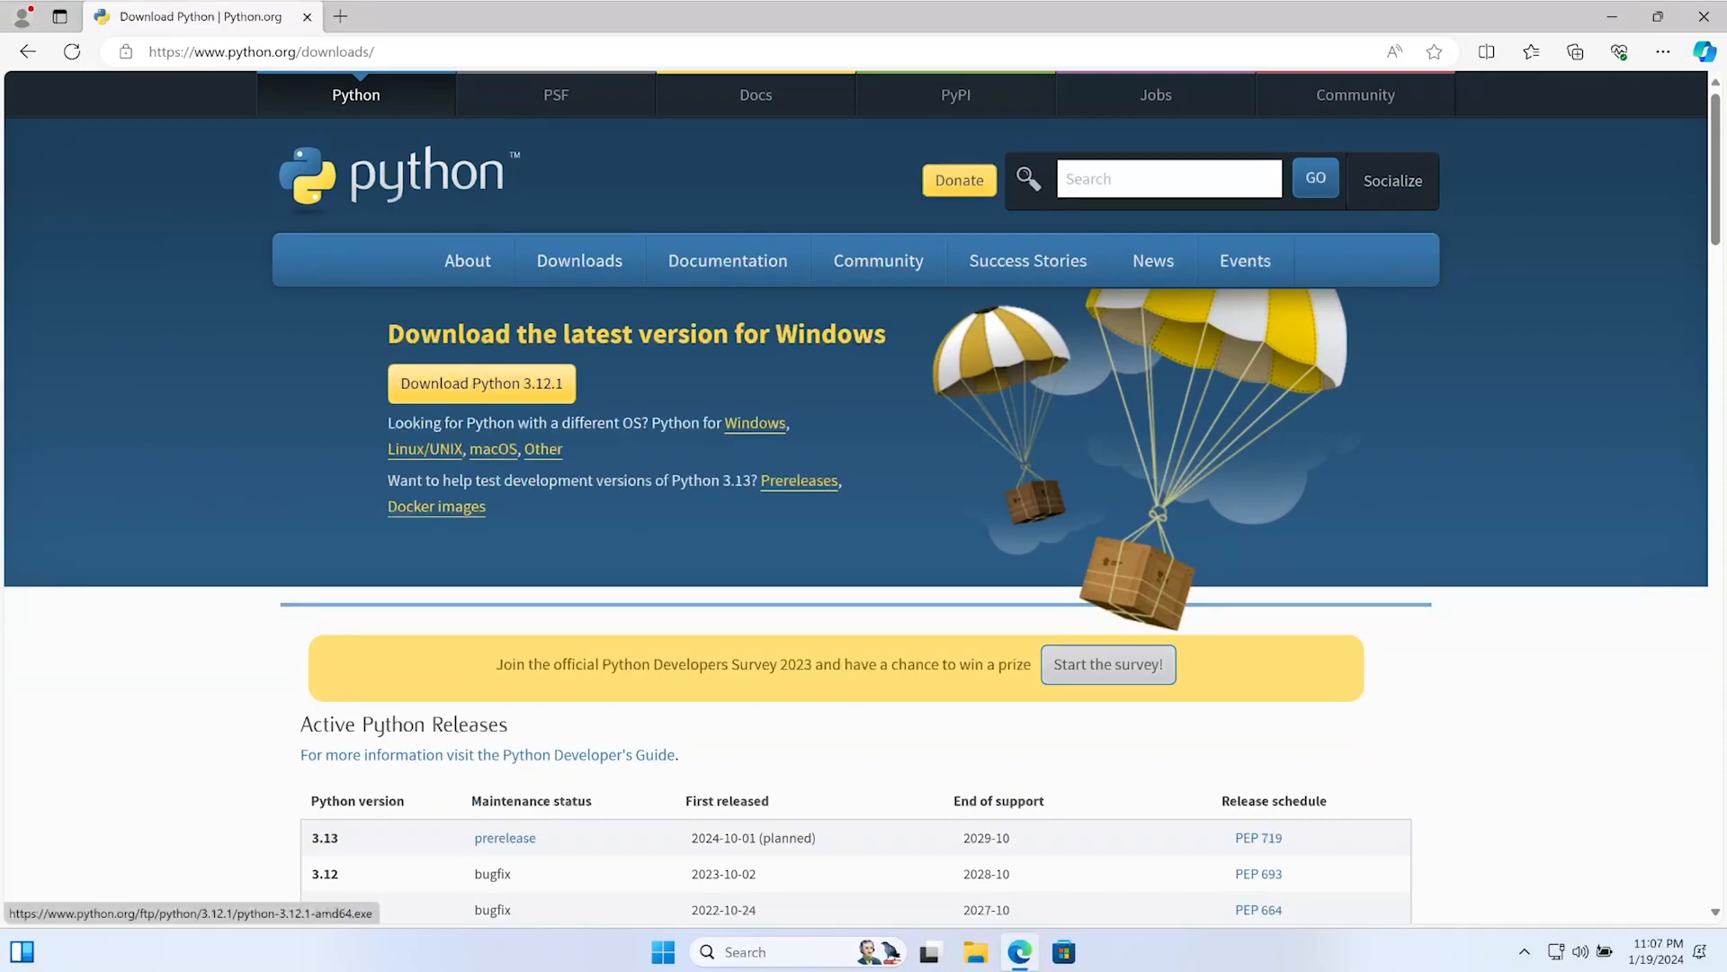
# Download the Python 3.12.1 Windows installer from the Downloads page
pyautogui.click(578, 261)
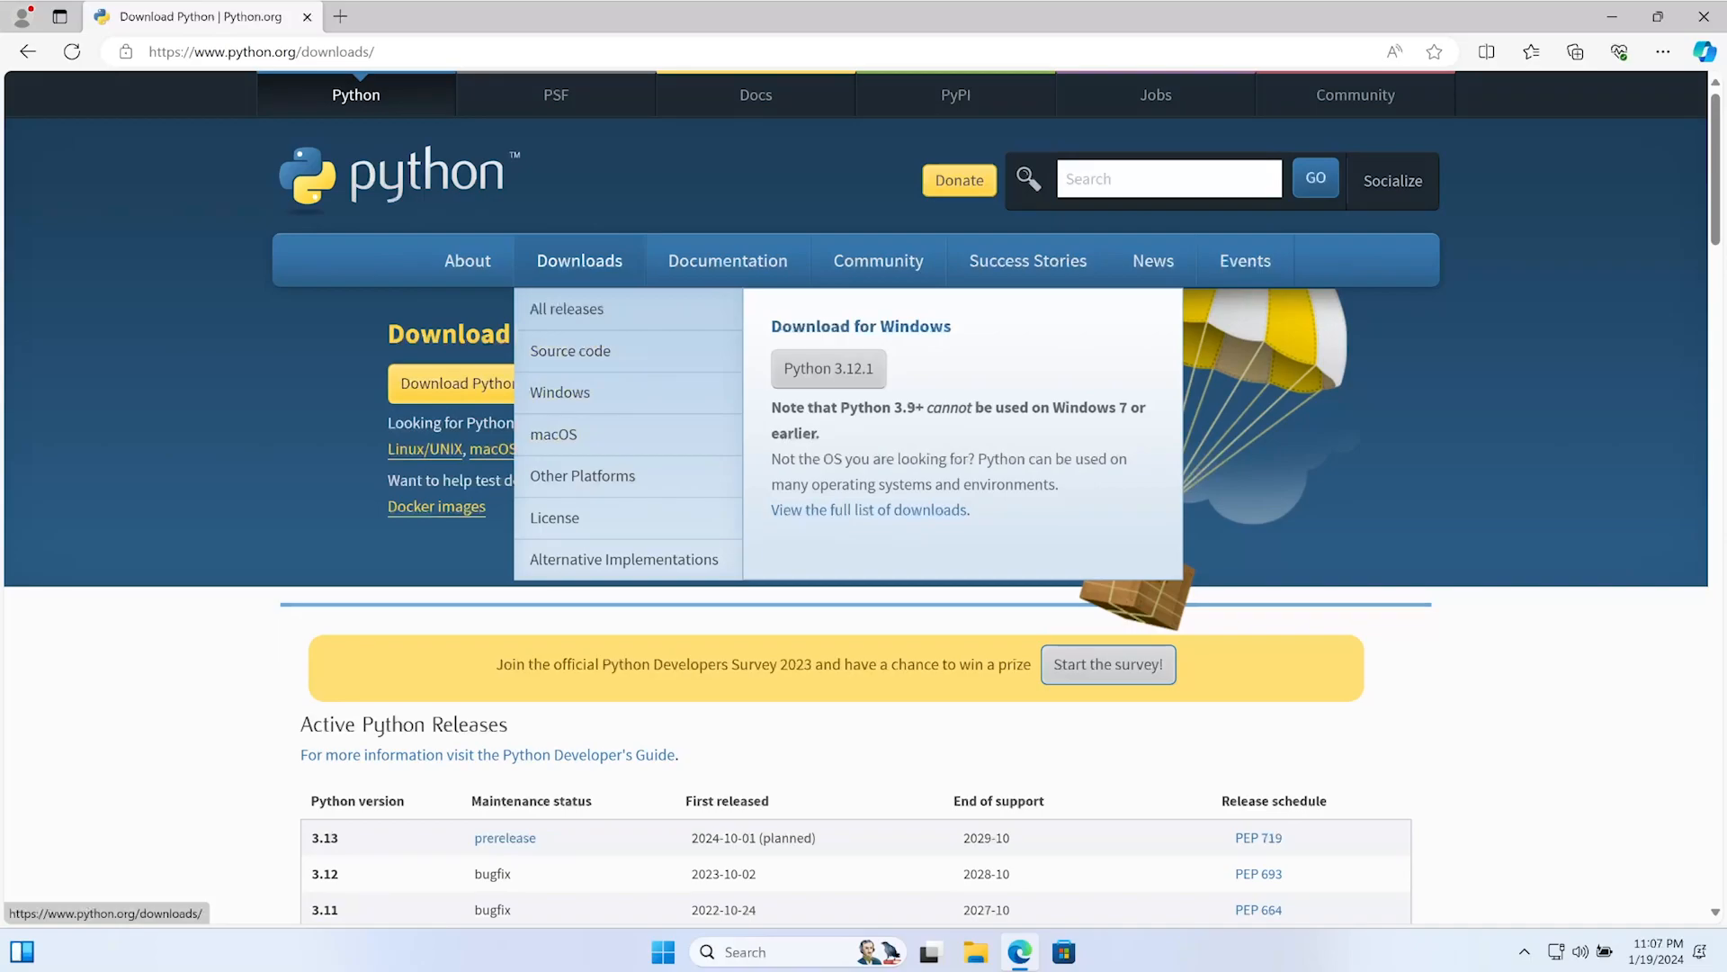
pyautogui.moveTo(560, 392)
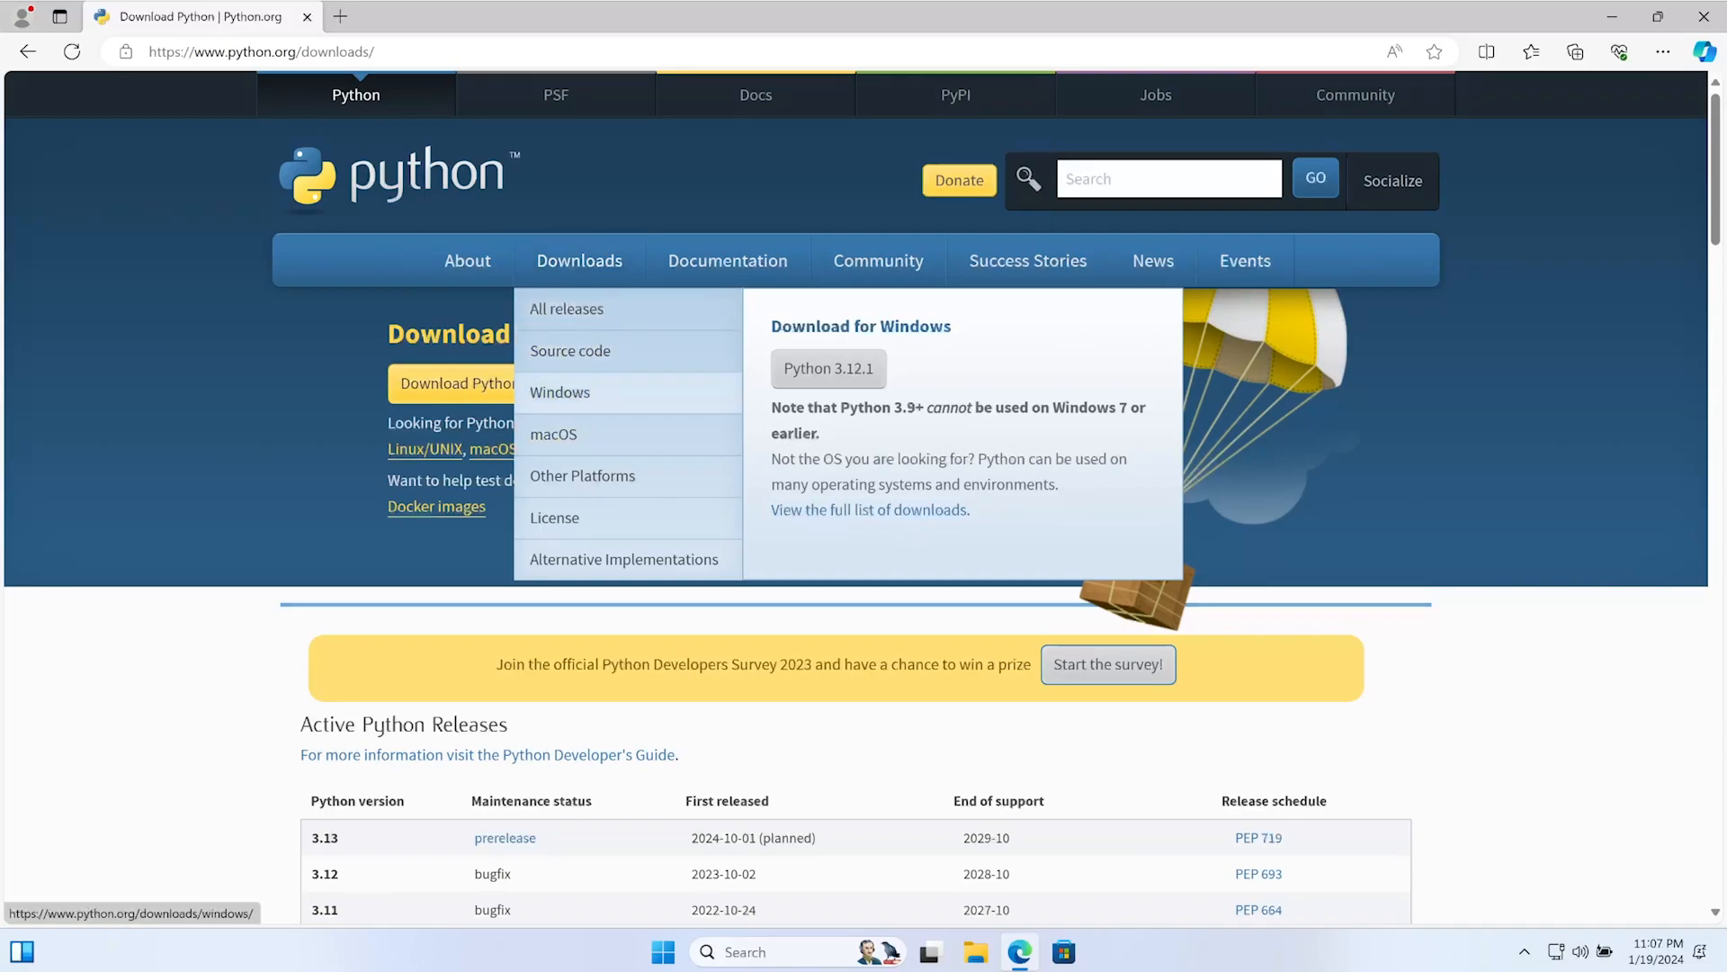
pyautogui.moveTo(828, 368)
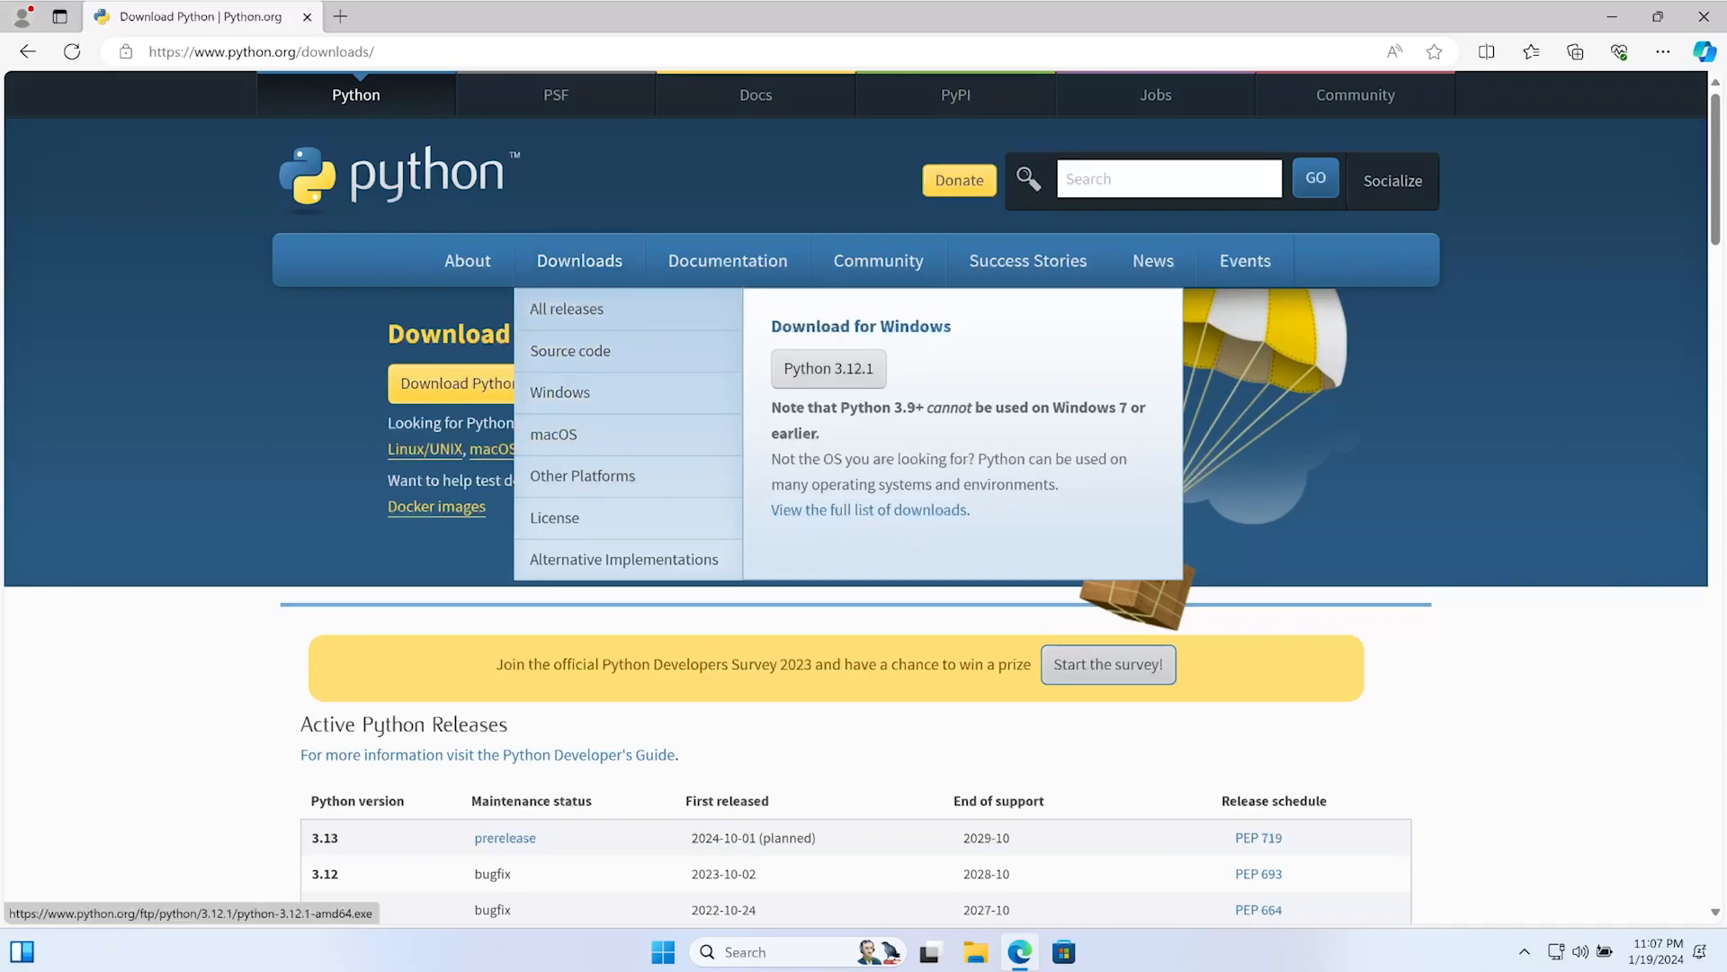
pyautogui.click(828, 368)
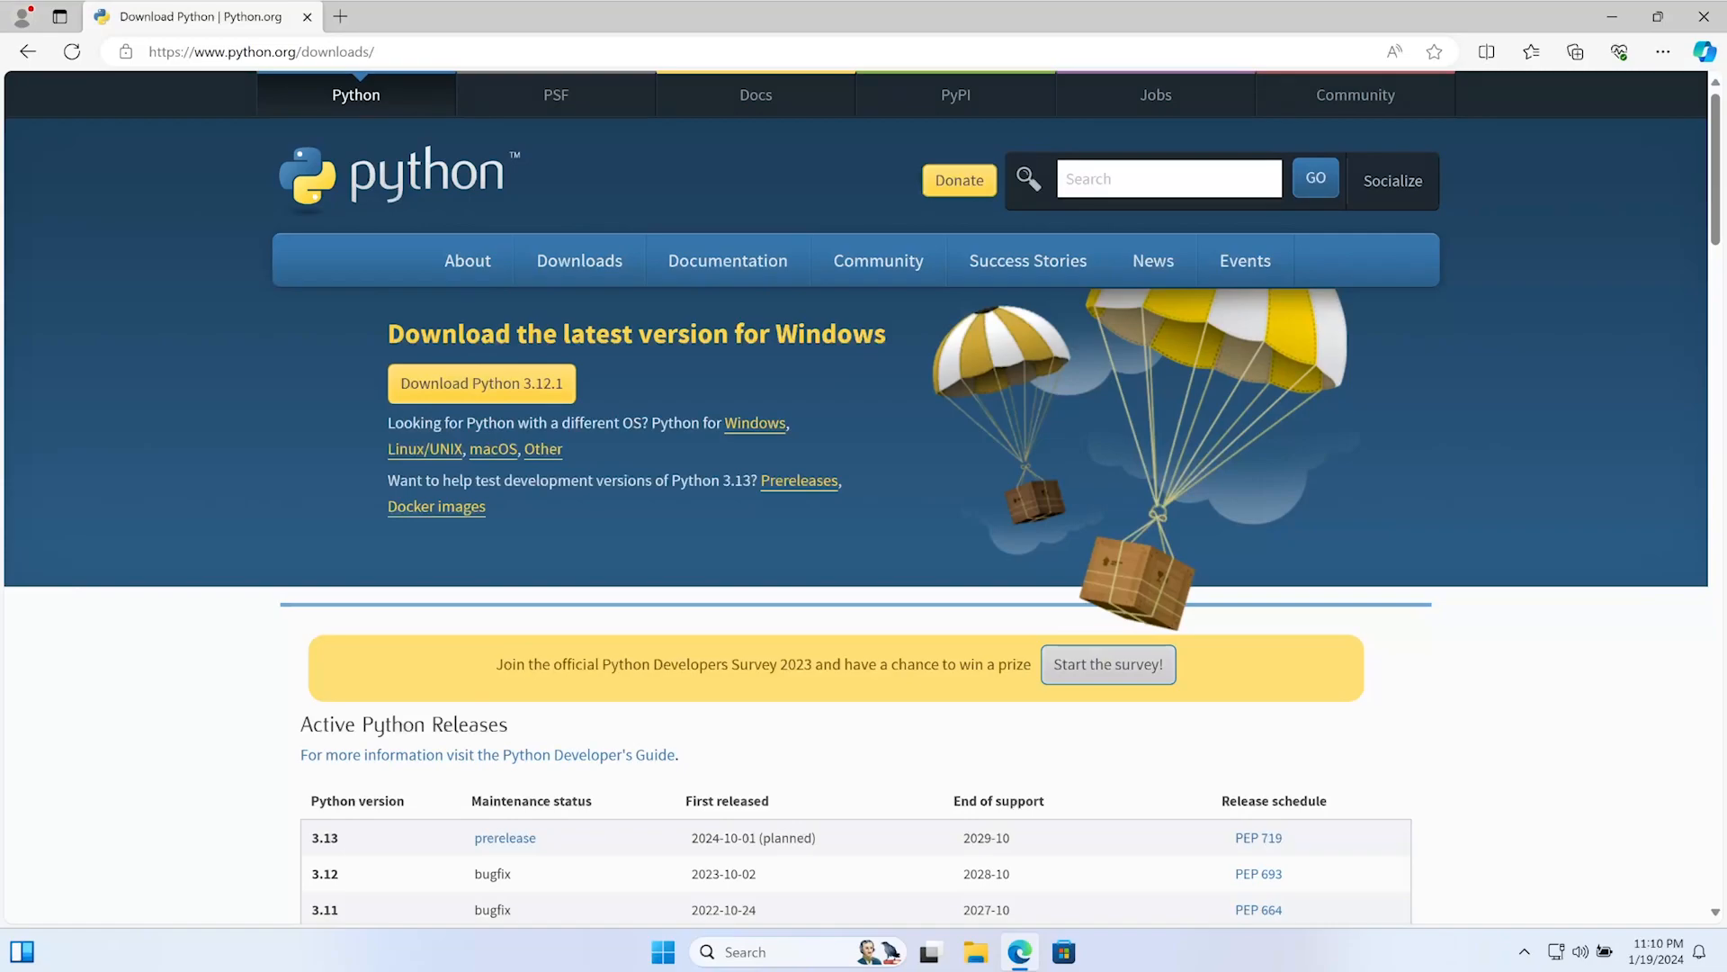
# Run python-3.12.1-amd64 from the Downloads folder in File Explorer
pyautogui.click(974, 951)
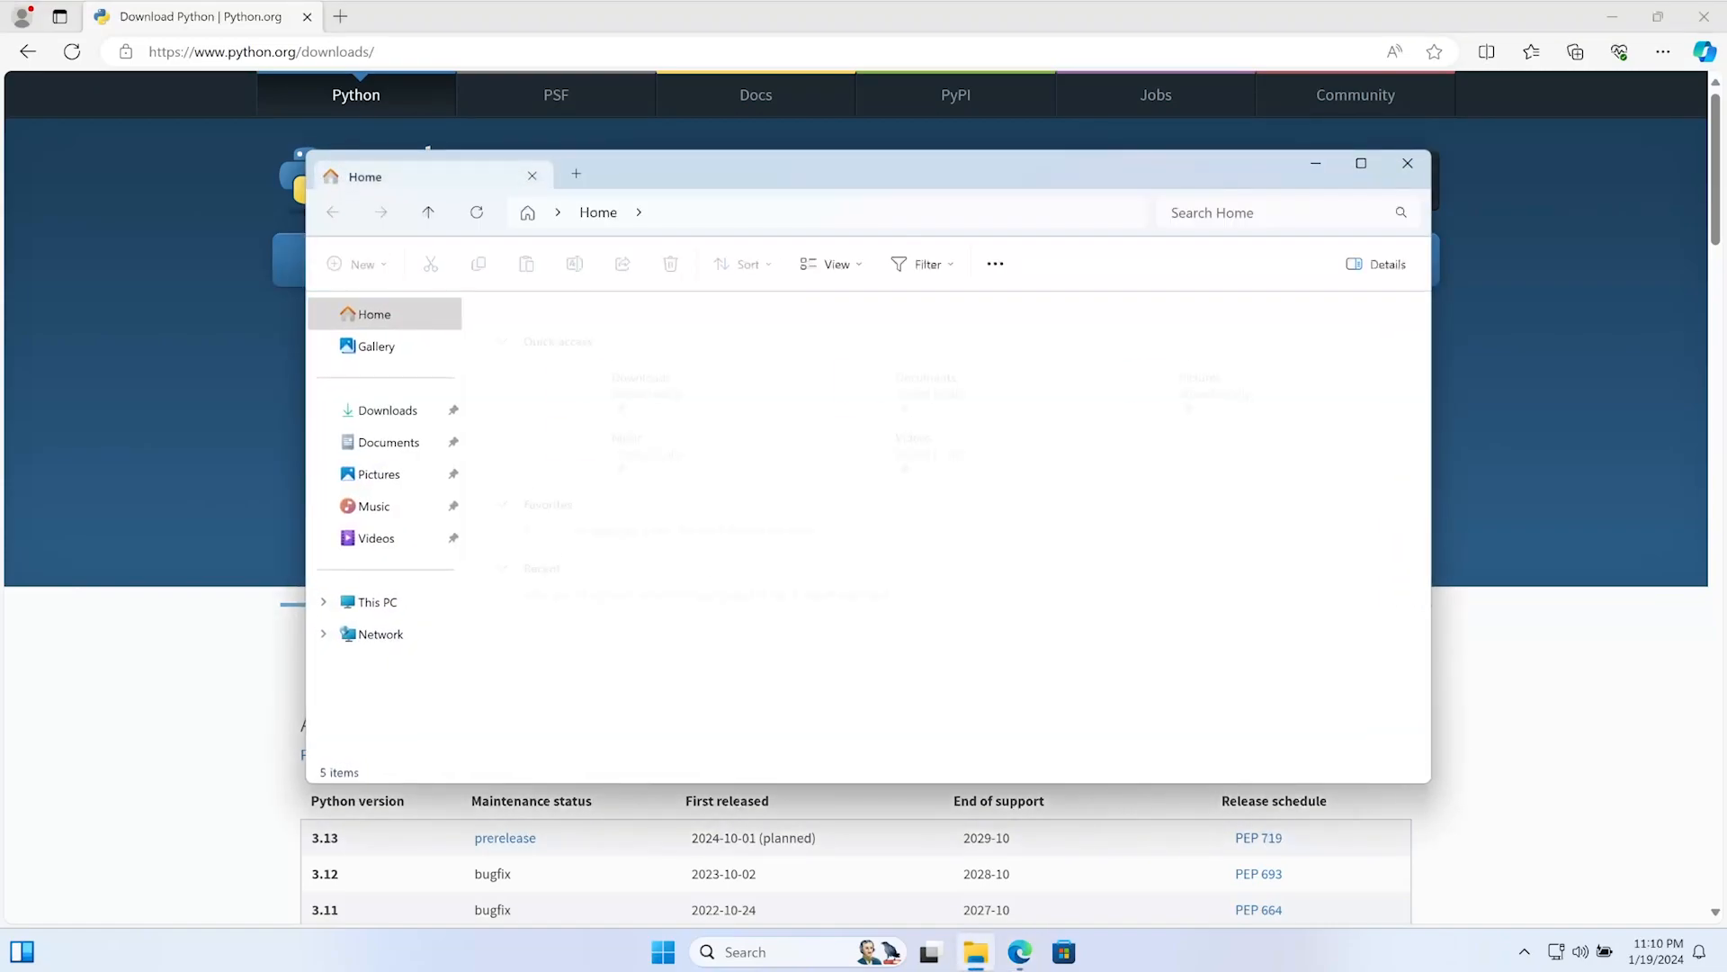
pyautogui.click(388, 410)
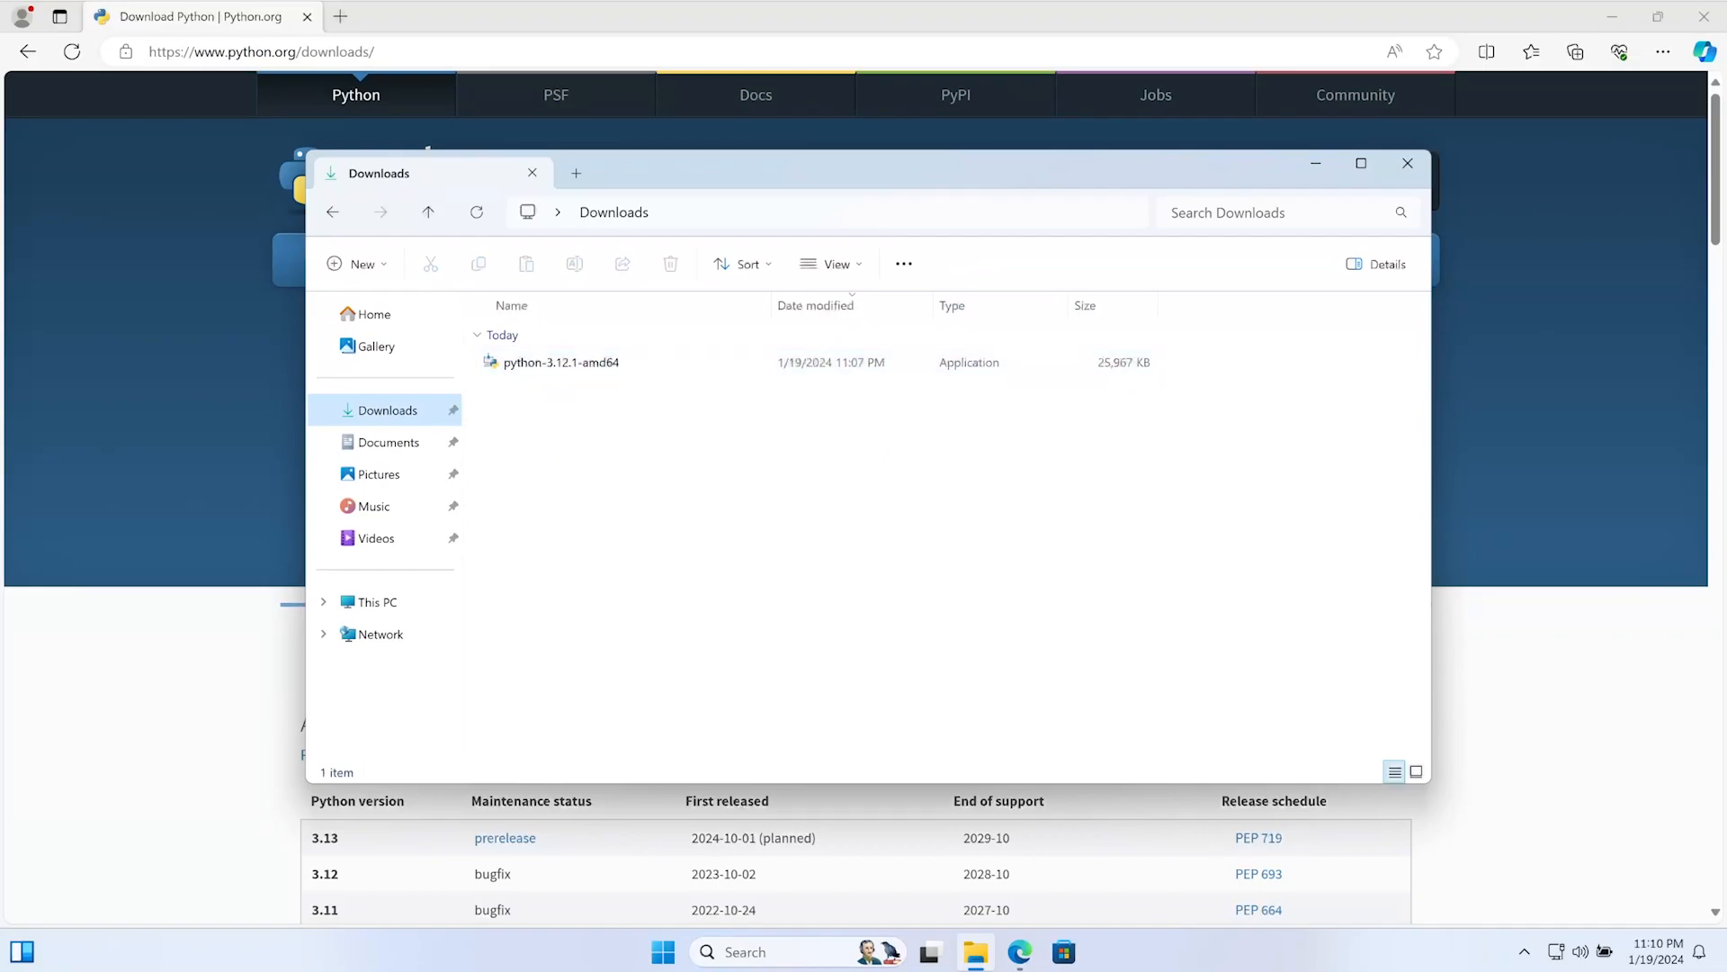
pyautogui.doubleClick(559, 362)
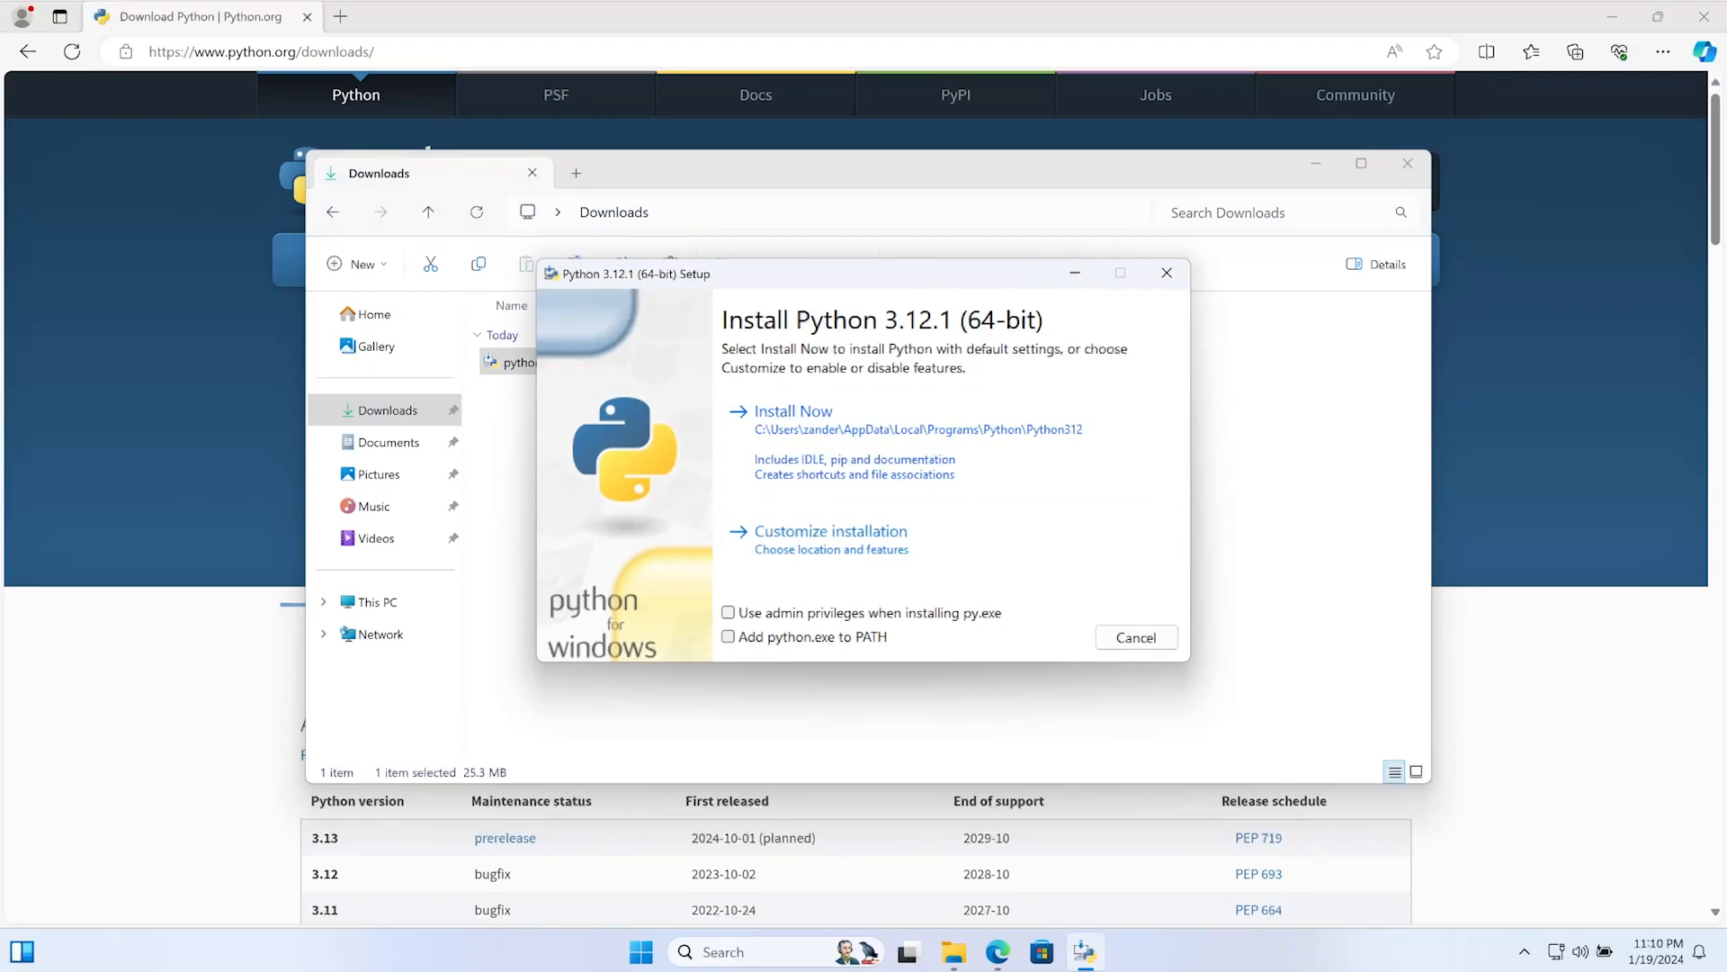
# Enable 'Add python.exe to PATH' and choose Customize installation
pyautogui.click(728, 637)
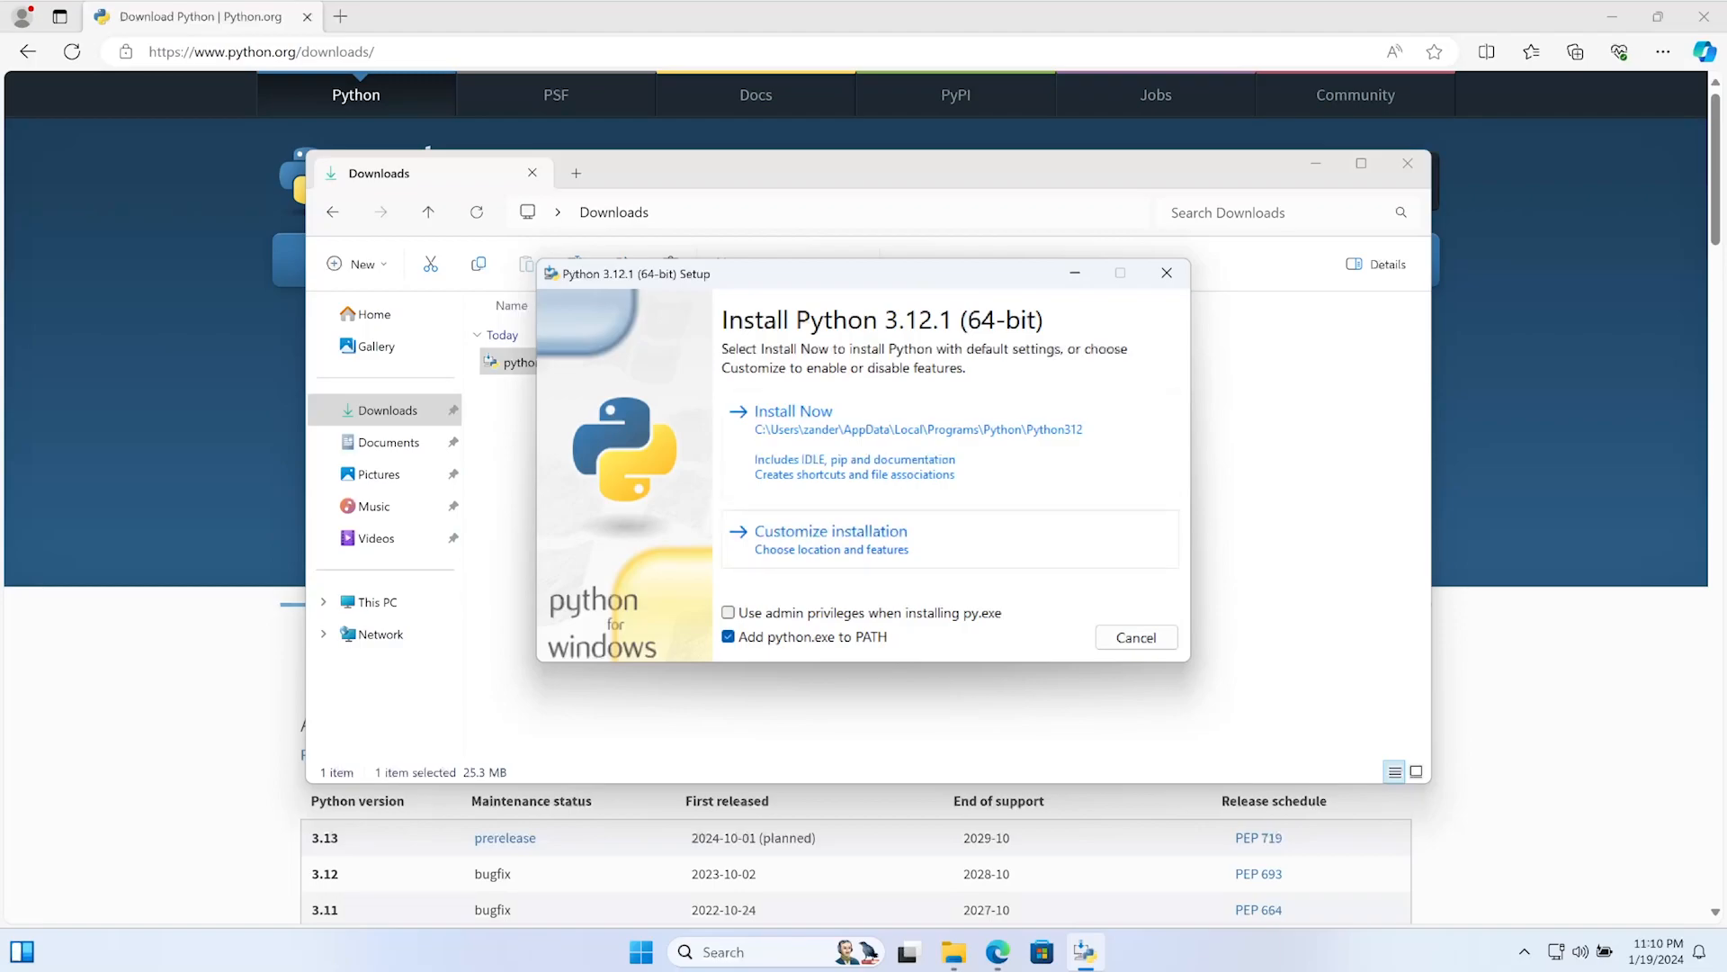
pyautogui.click(830, 530)
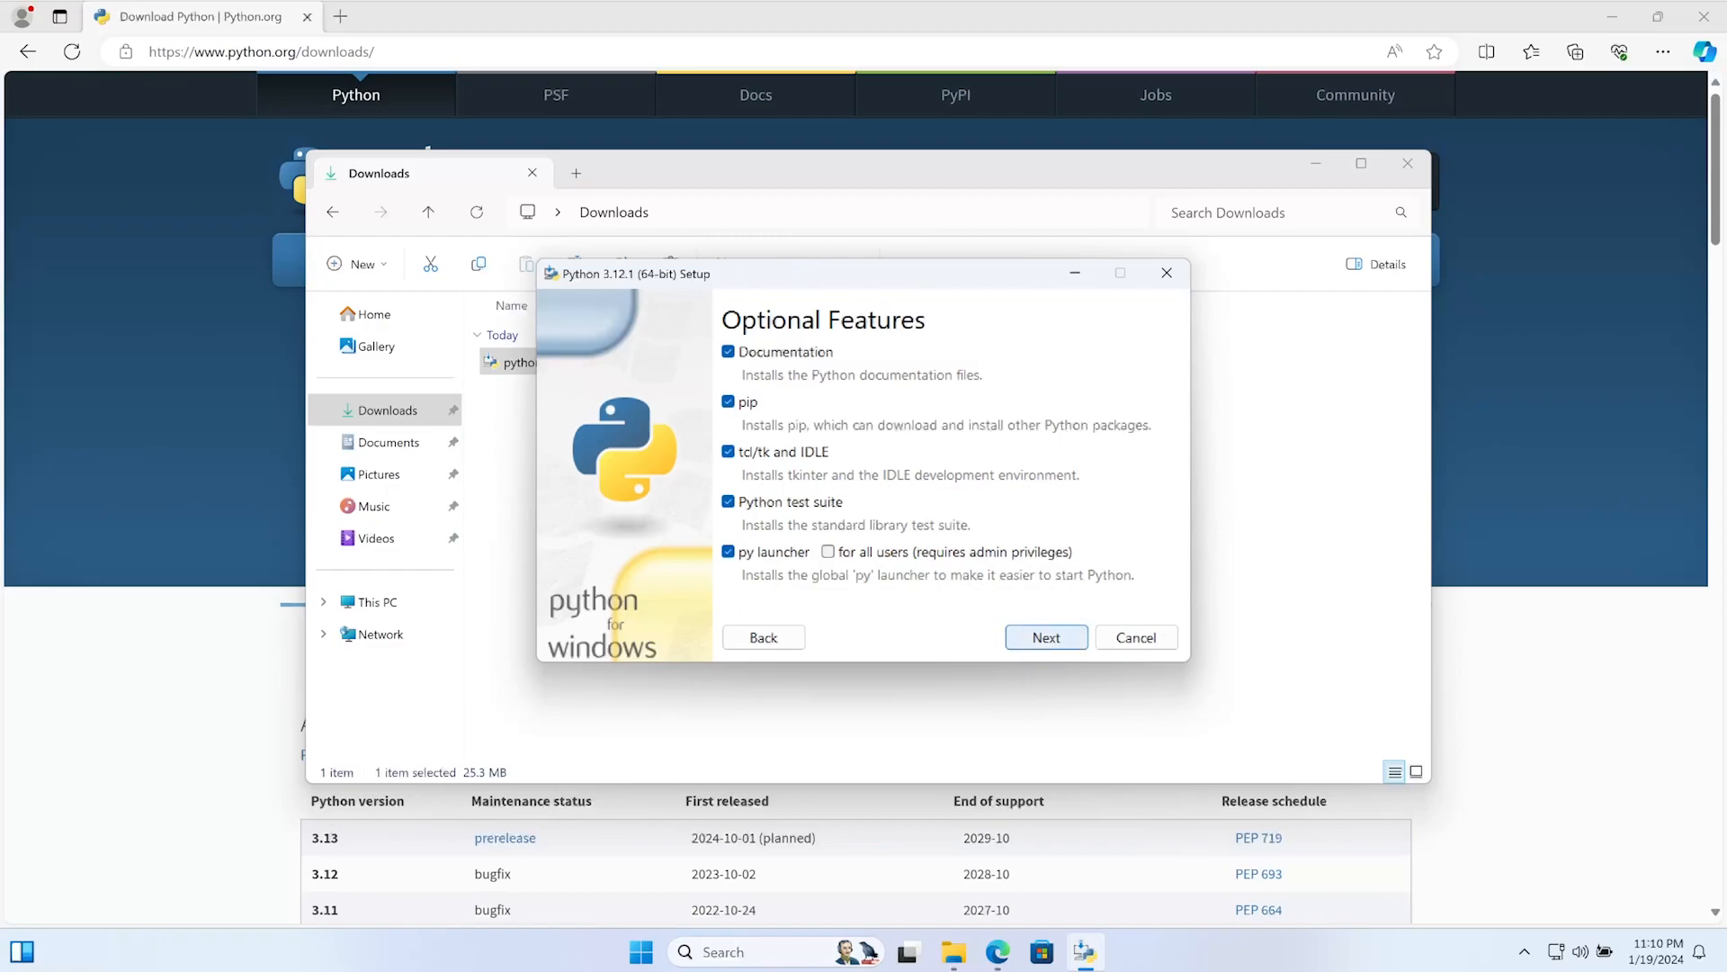
# Keep all optional features, set install location C:\Python312, and install
pyautogui.click(1045, 637)
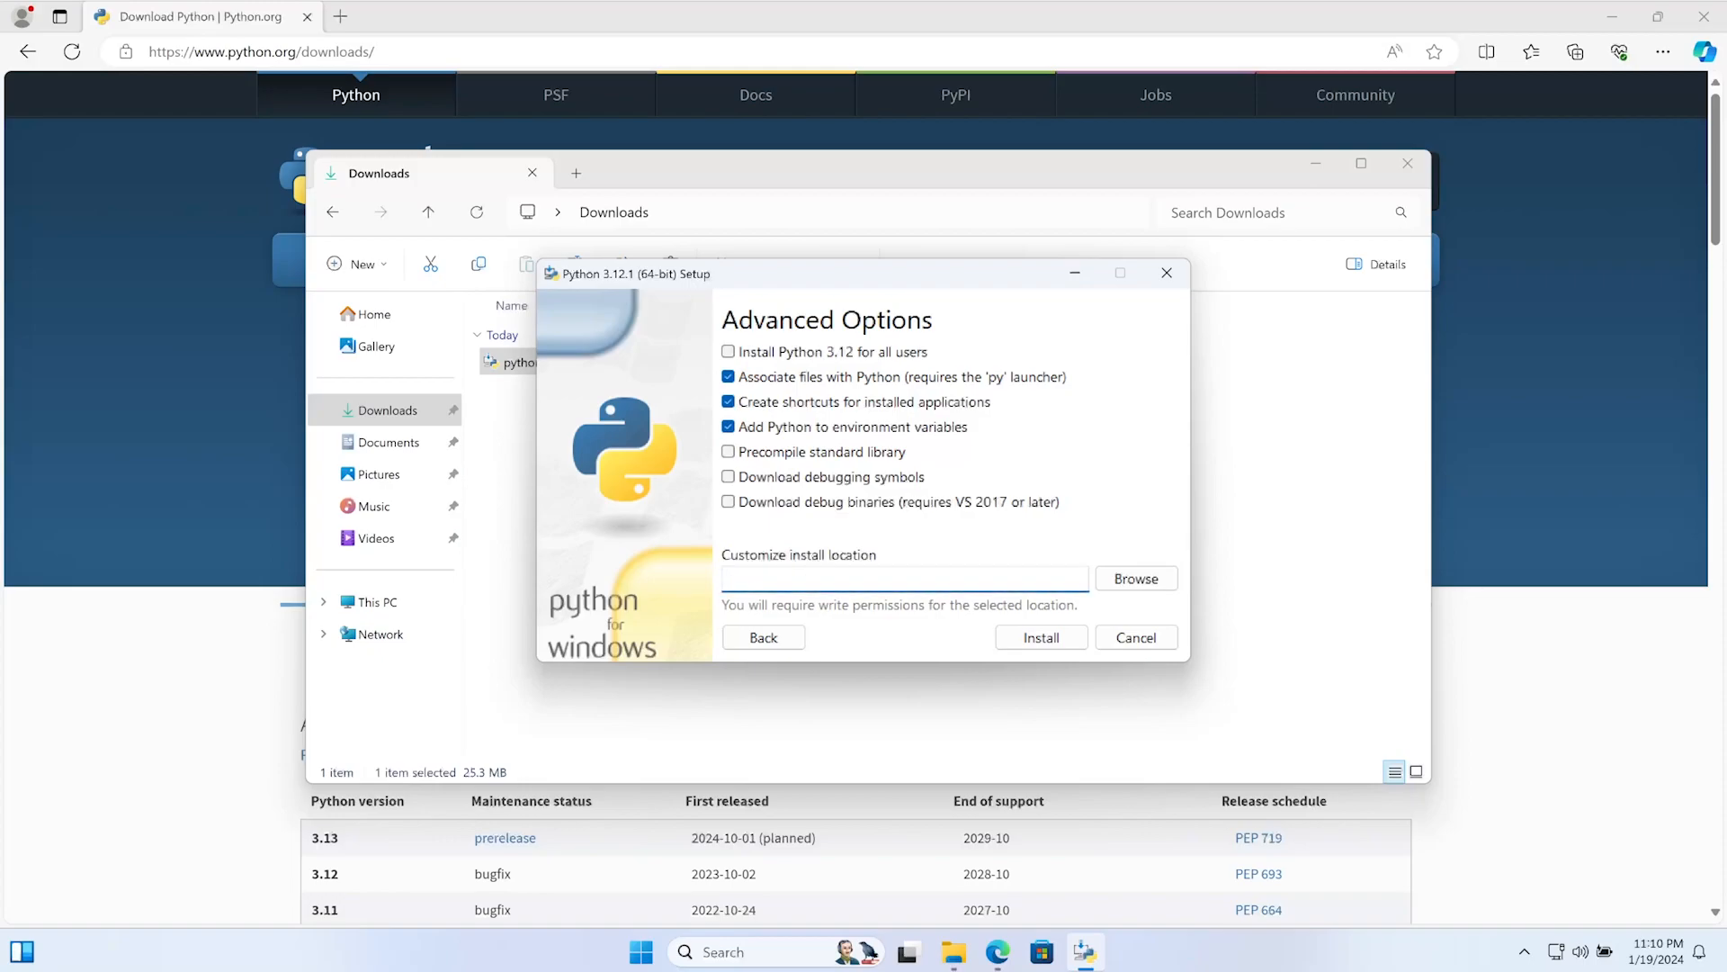
pyautogui.write('C:\\Python312')
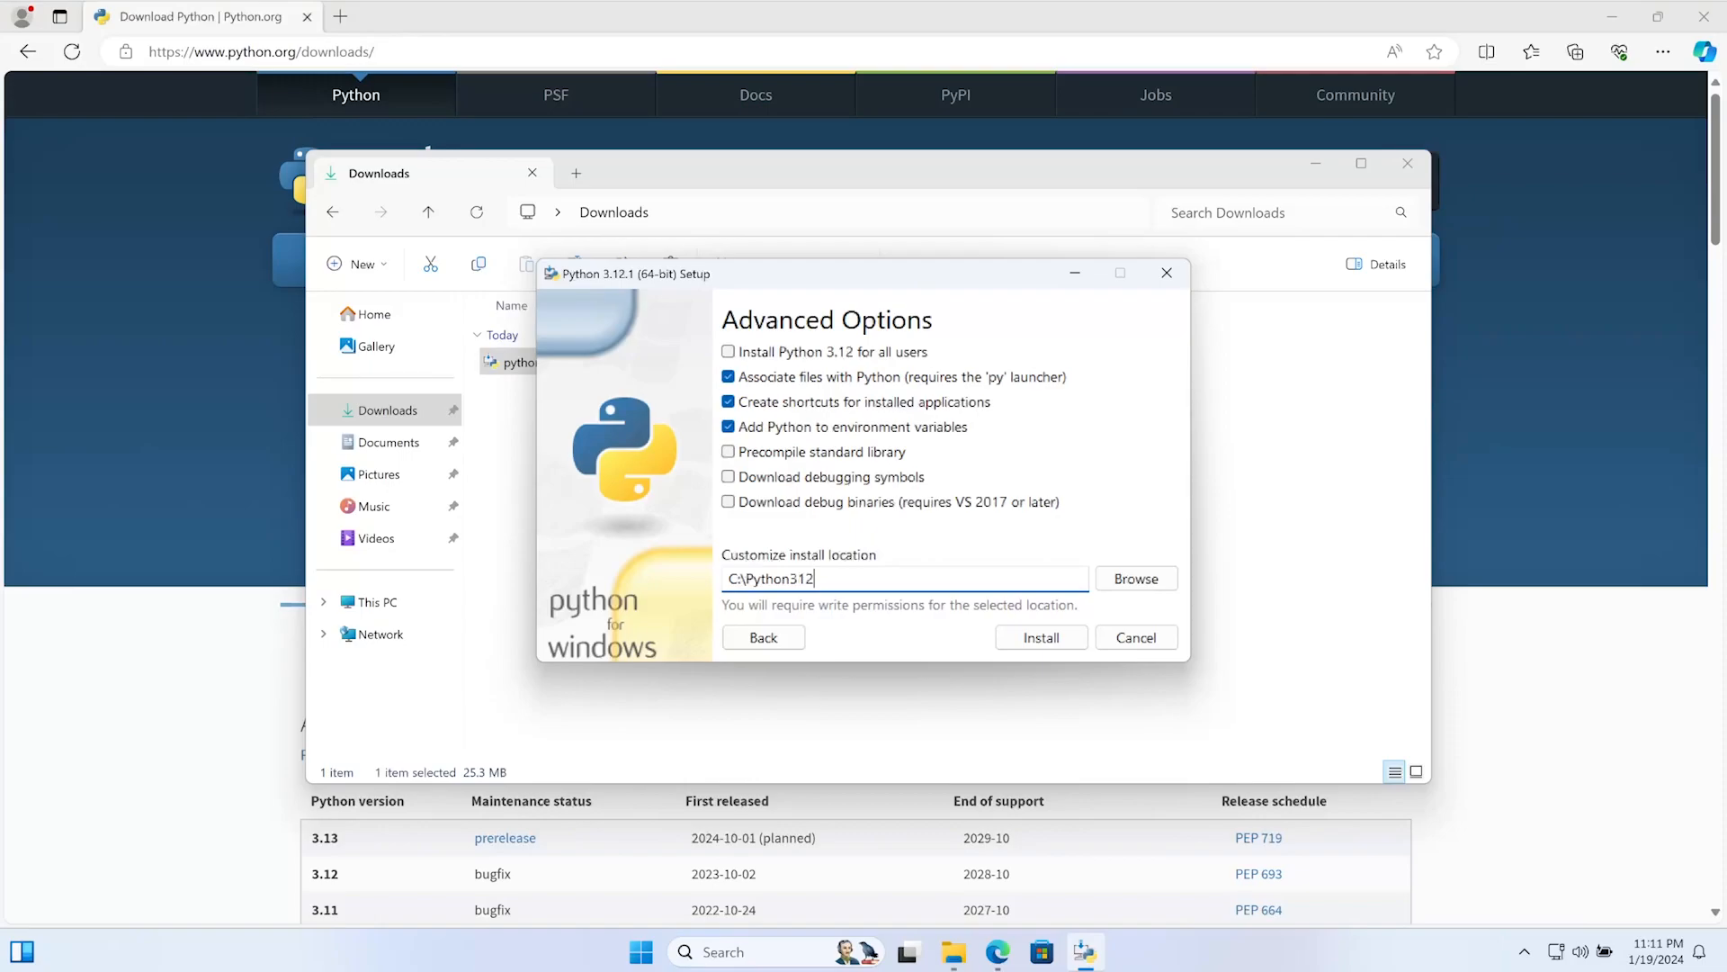
pyautogui.click(1040, 637)
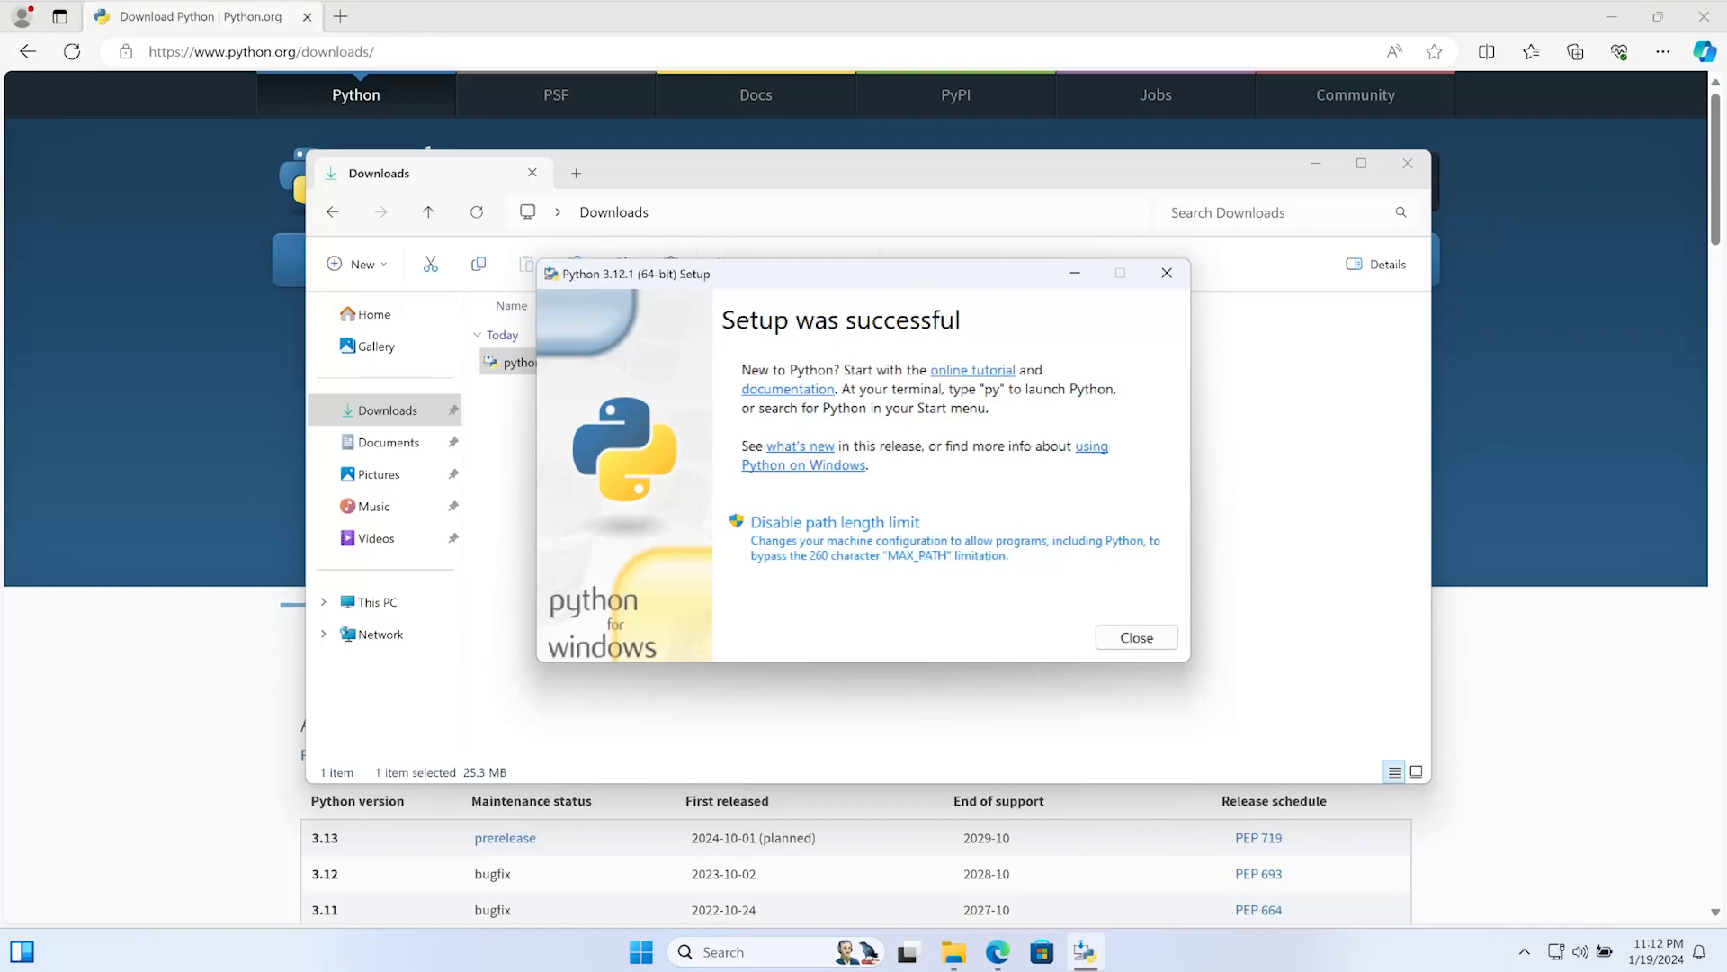
# Disable the 260-character path length limit, approve the UAC prompt, and close Setup
pyautogui.click(834, 521)
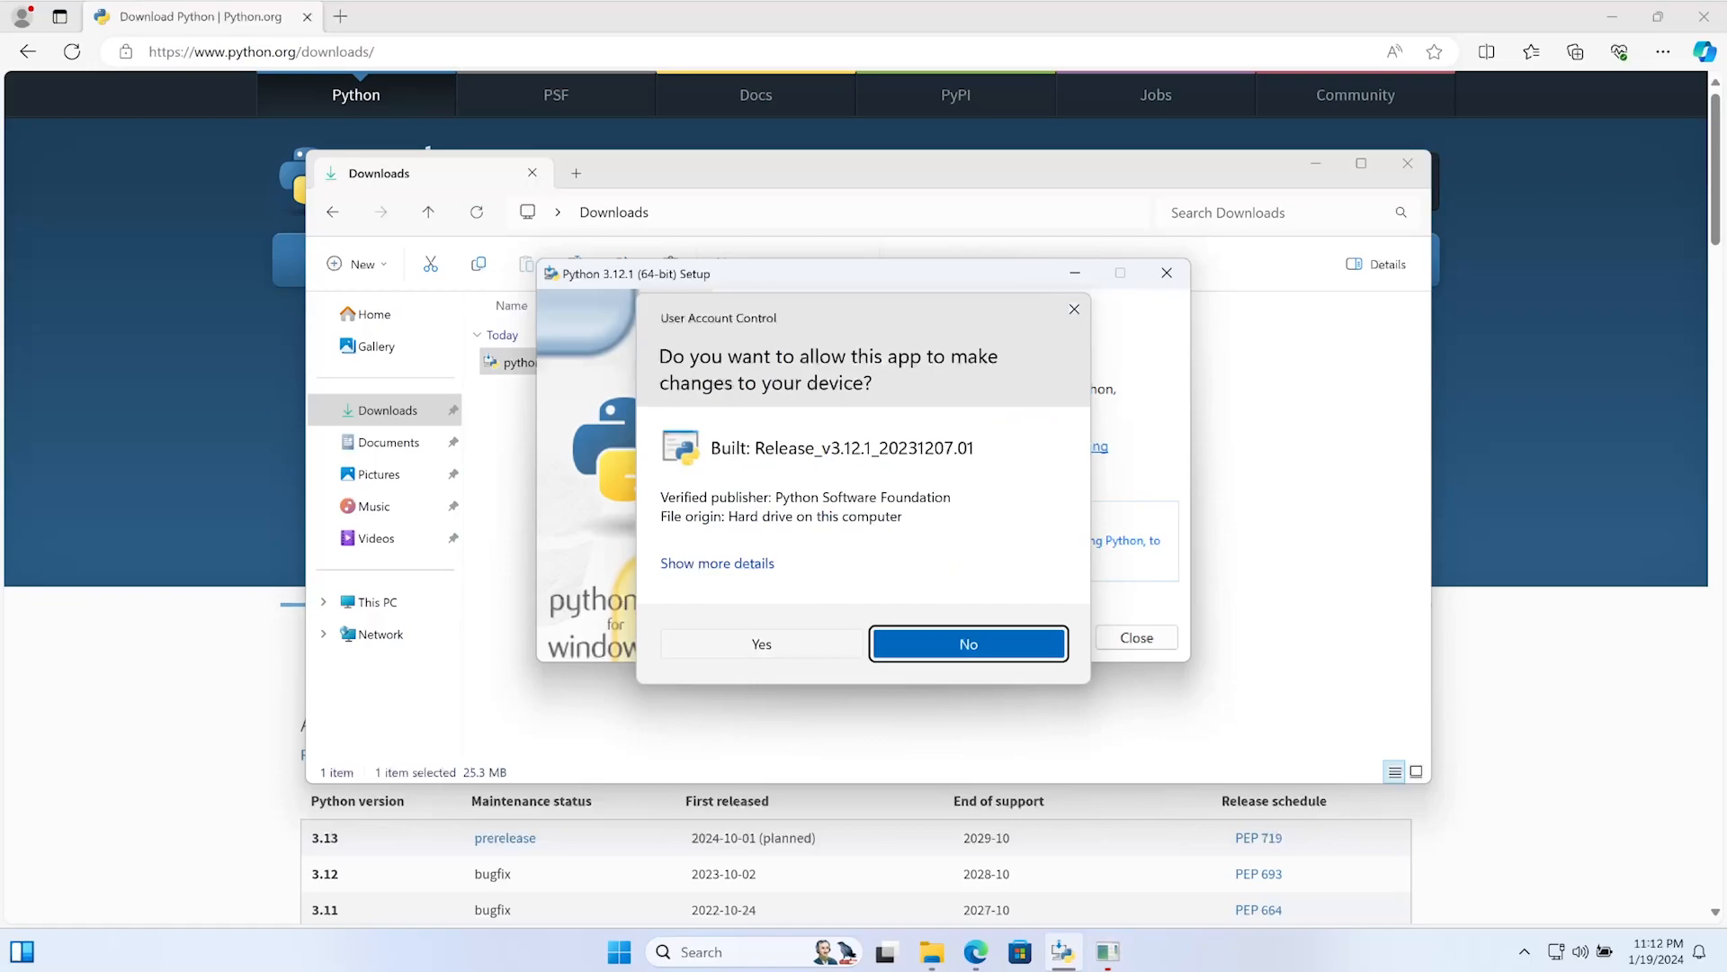
pyautogui.click(760, 643)
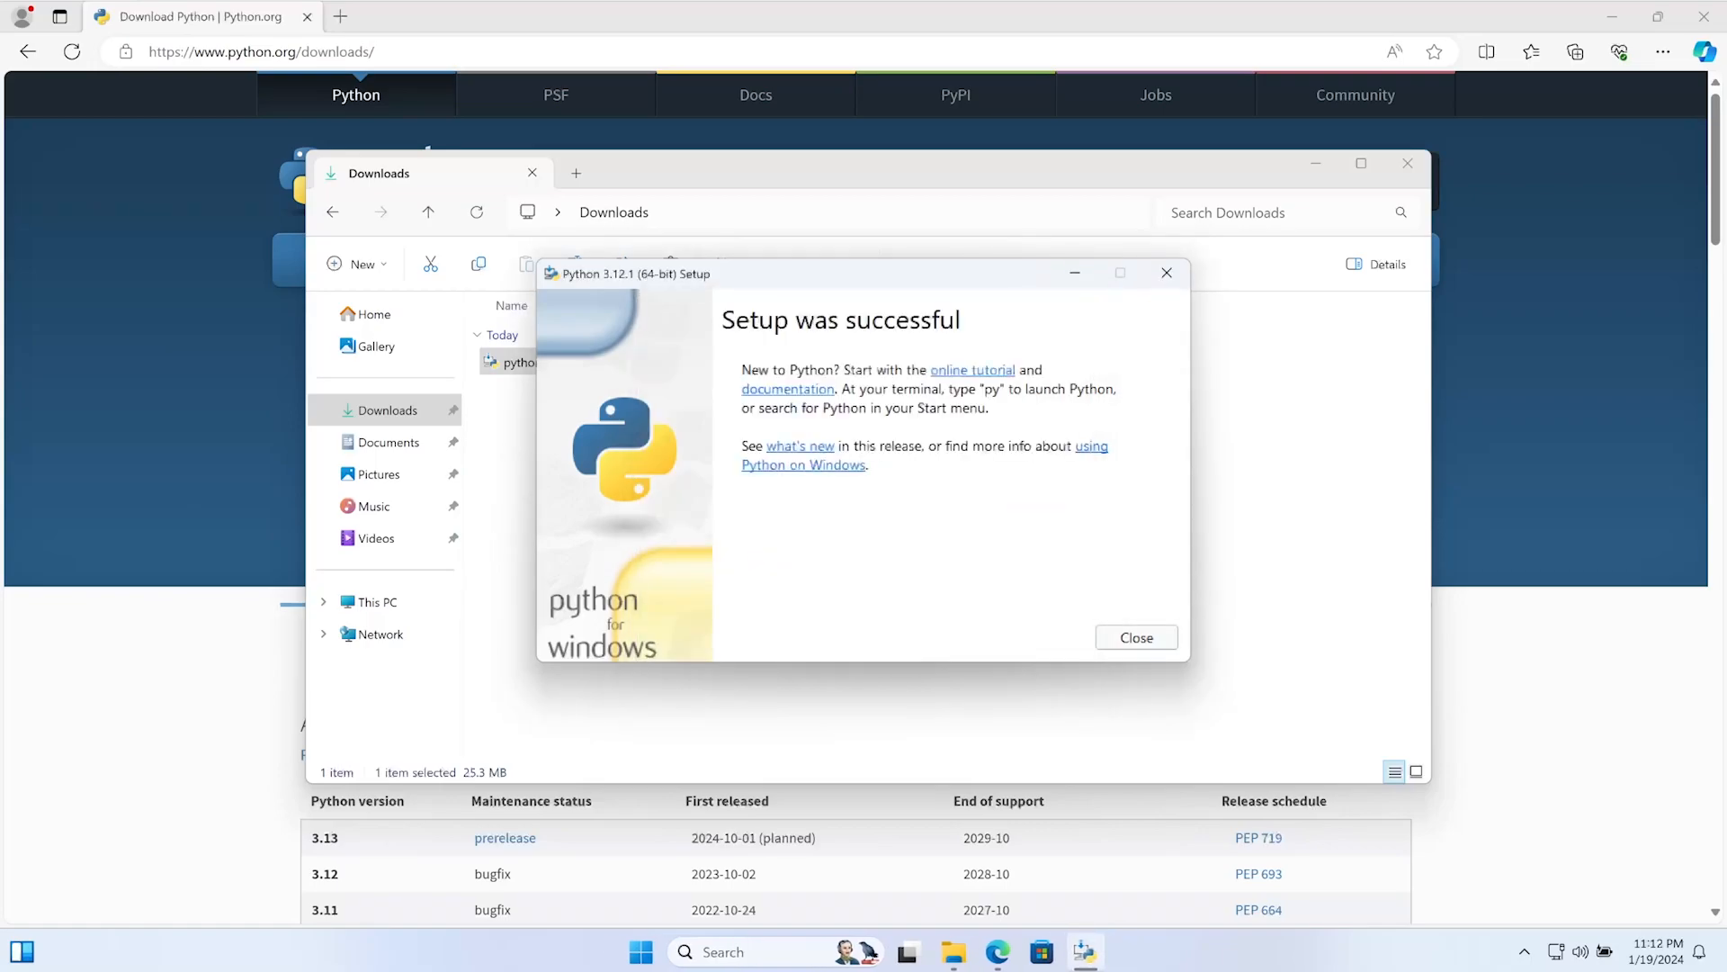
pyautogui.click(1133, 637)
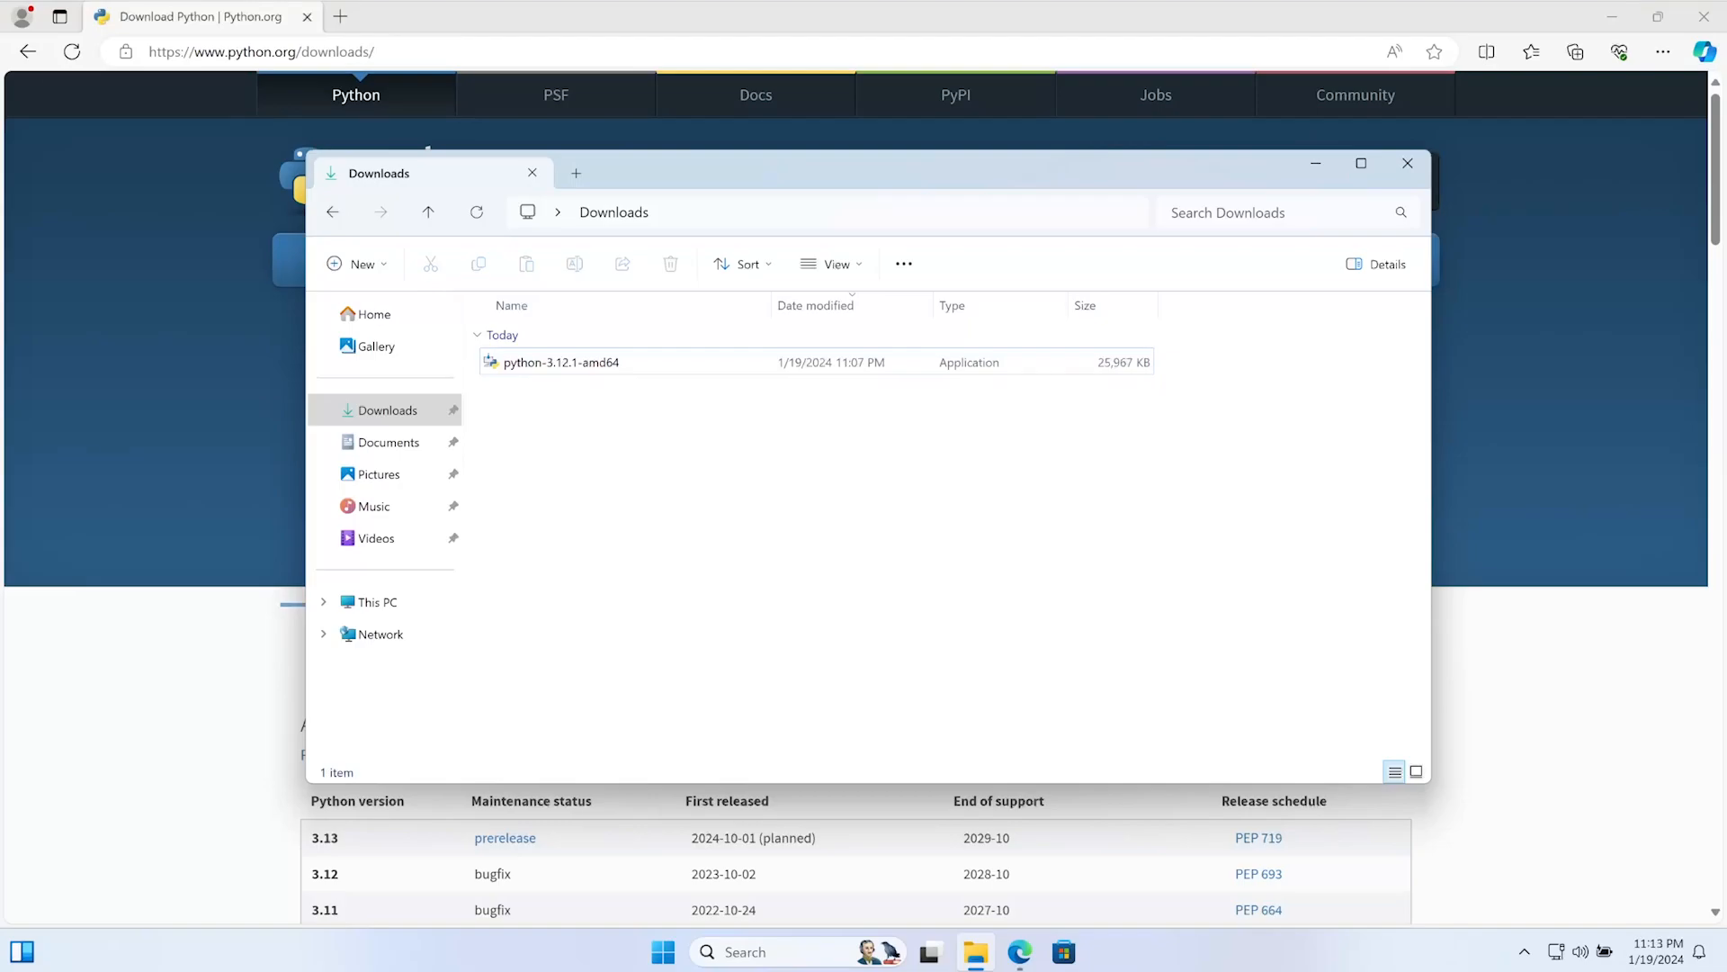
# Open Command Prompt via Start search and run 'python --version'
pyautogui.click(662, 952)
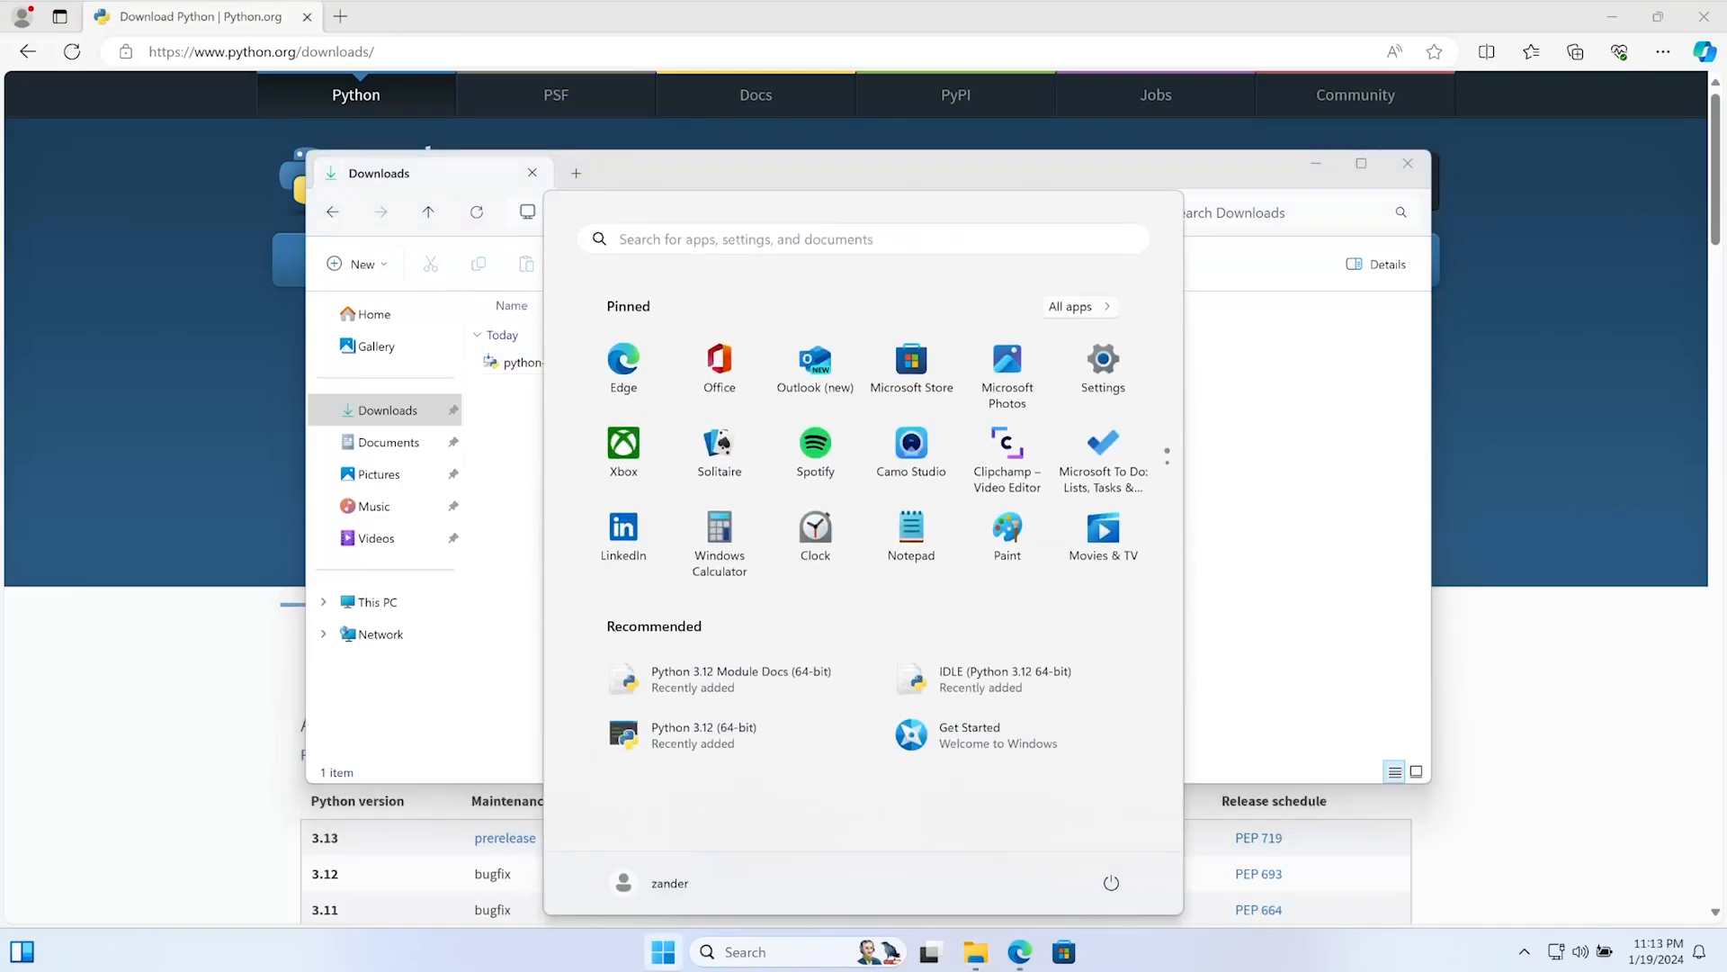
pyautogui.write('cm')
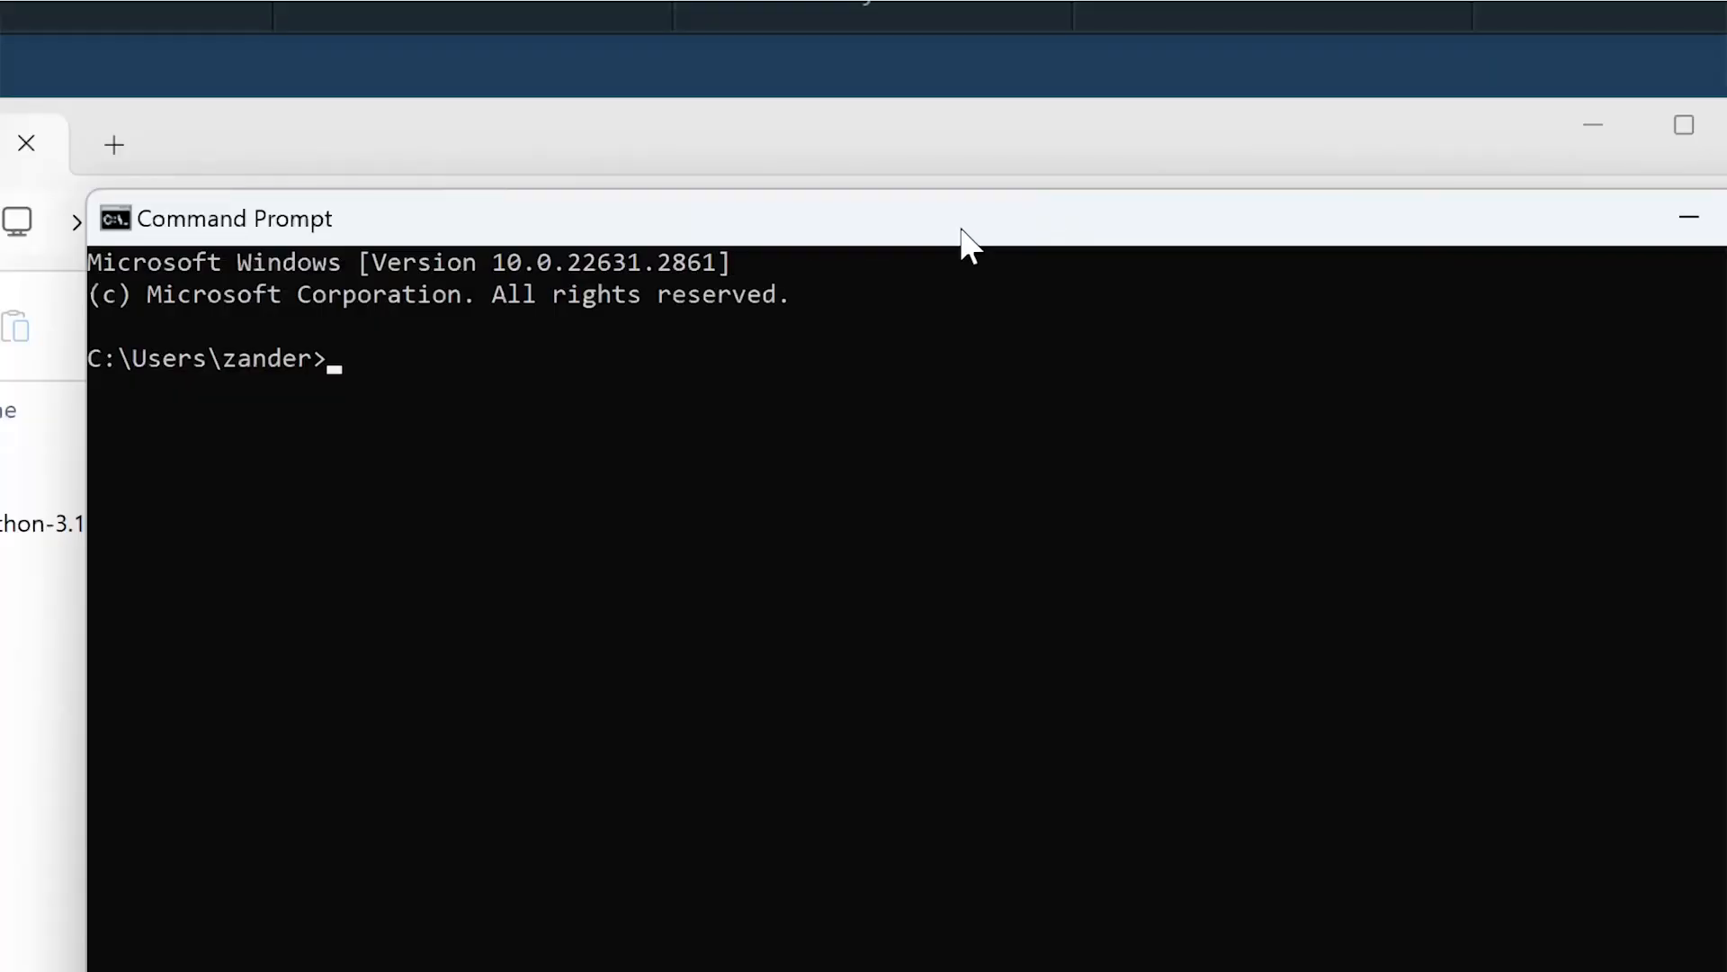
pyautogui.write('py')
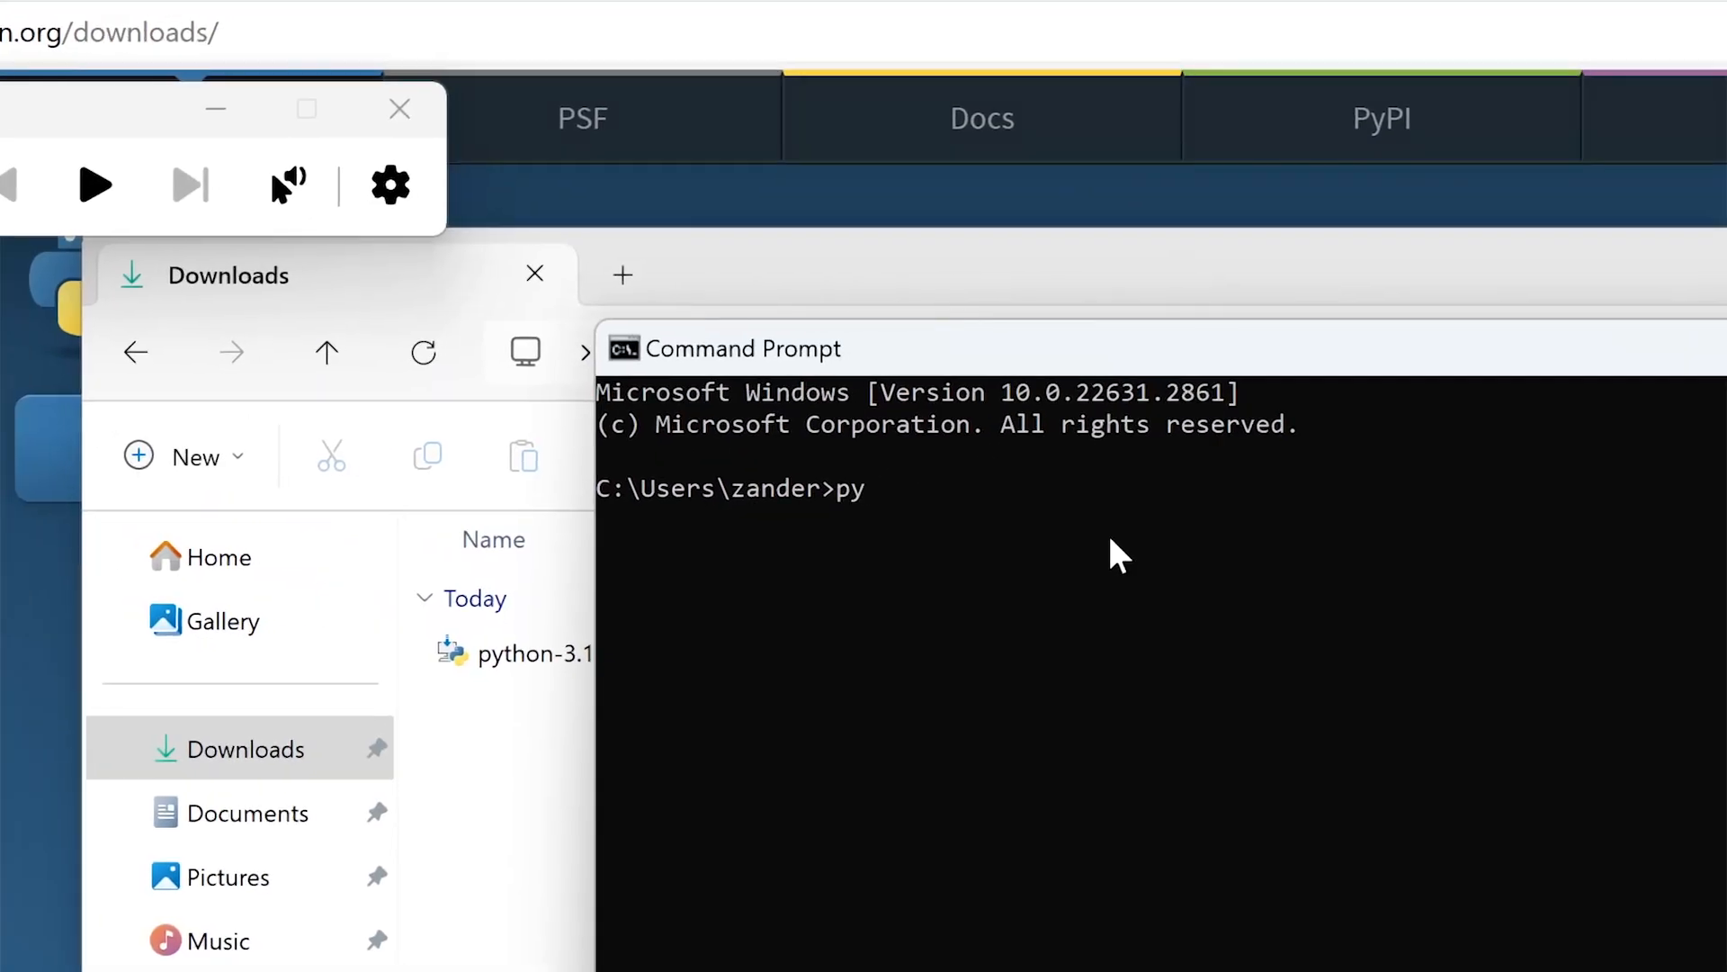
pyautogui.write('thon')
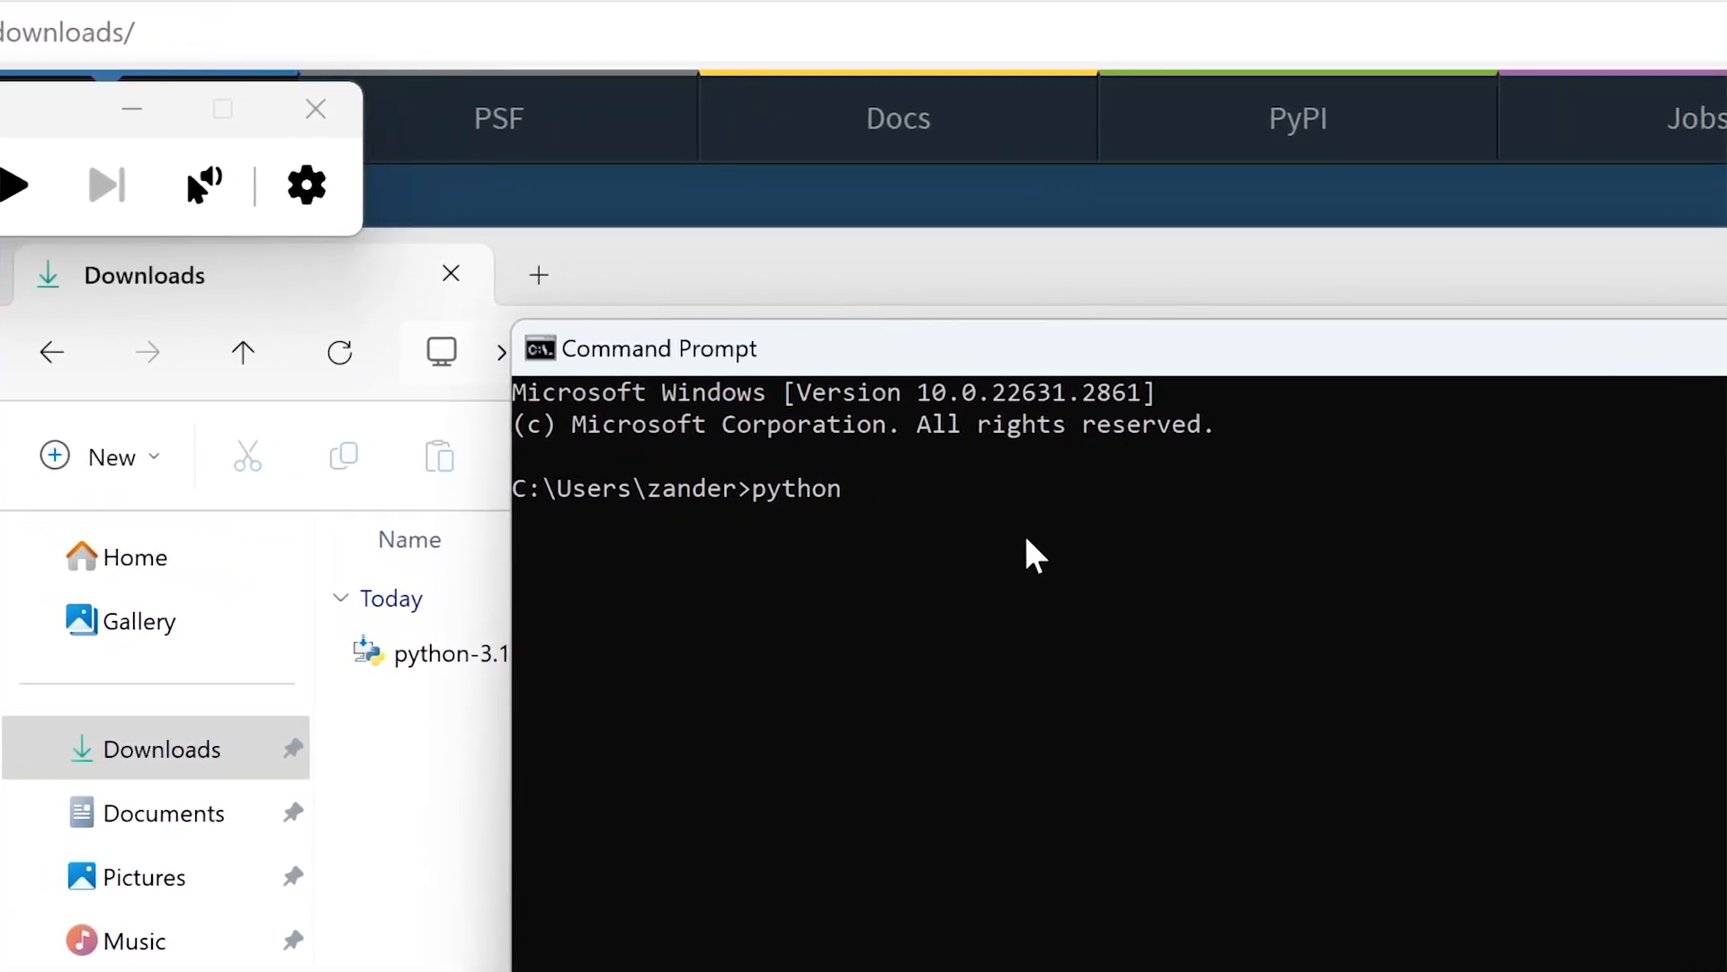
pyautogui.write('--version')
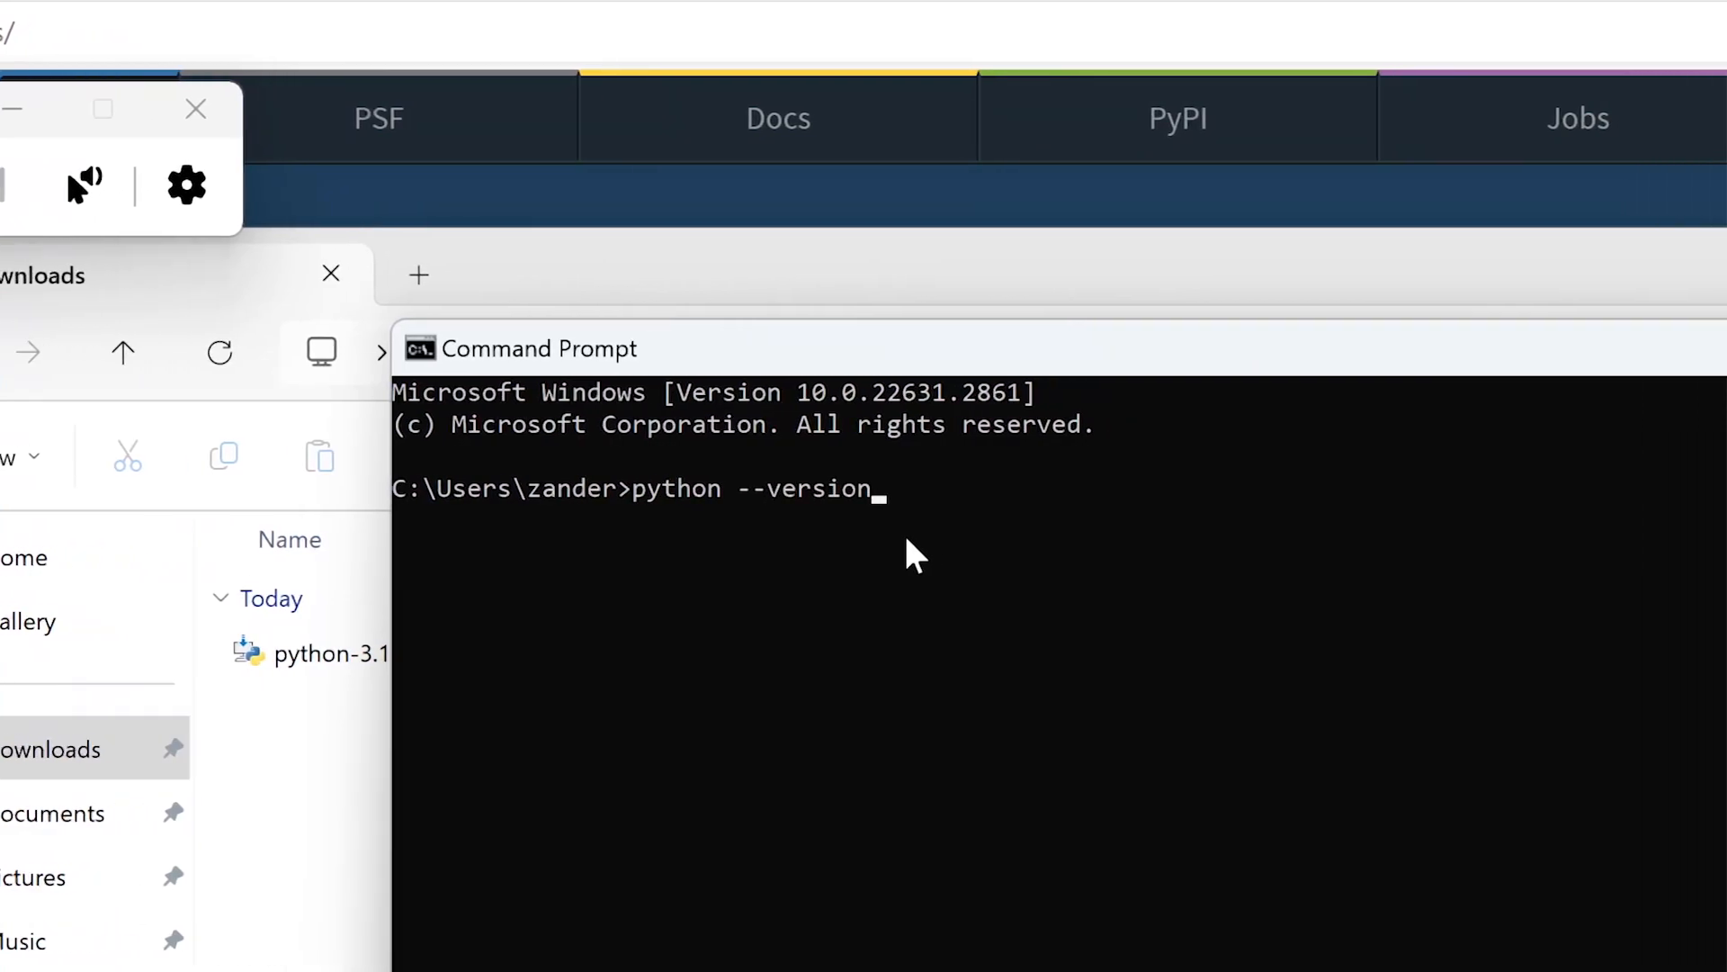
pyautogui.press('Return')
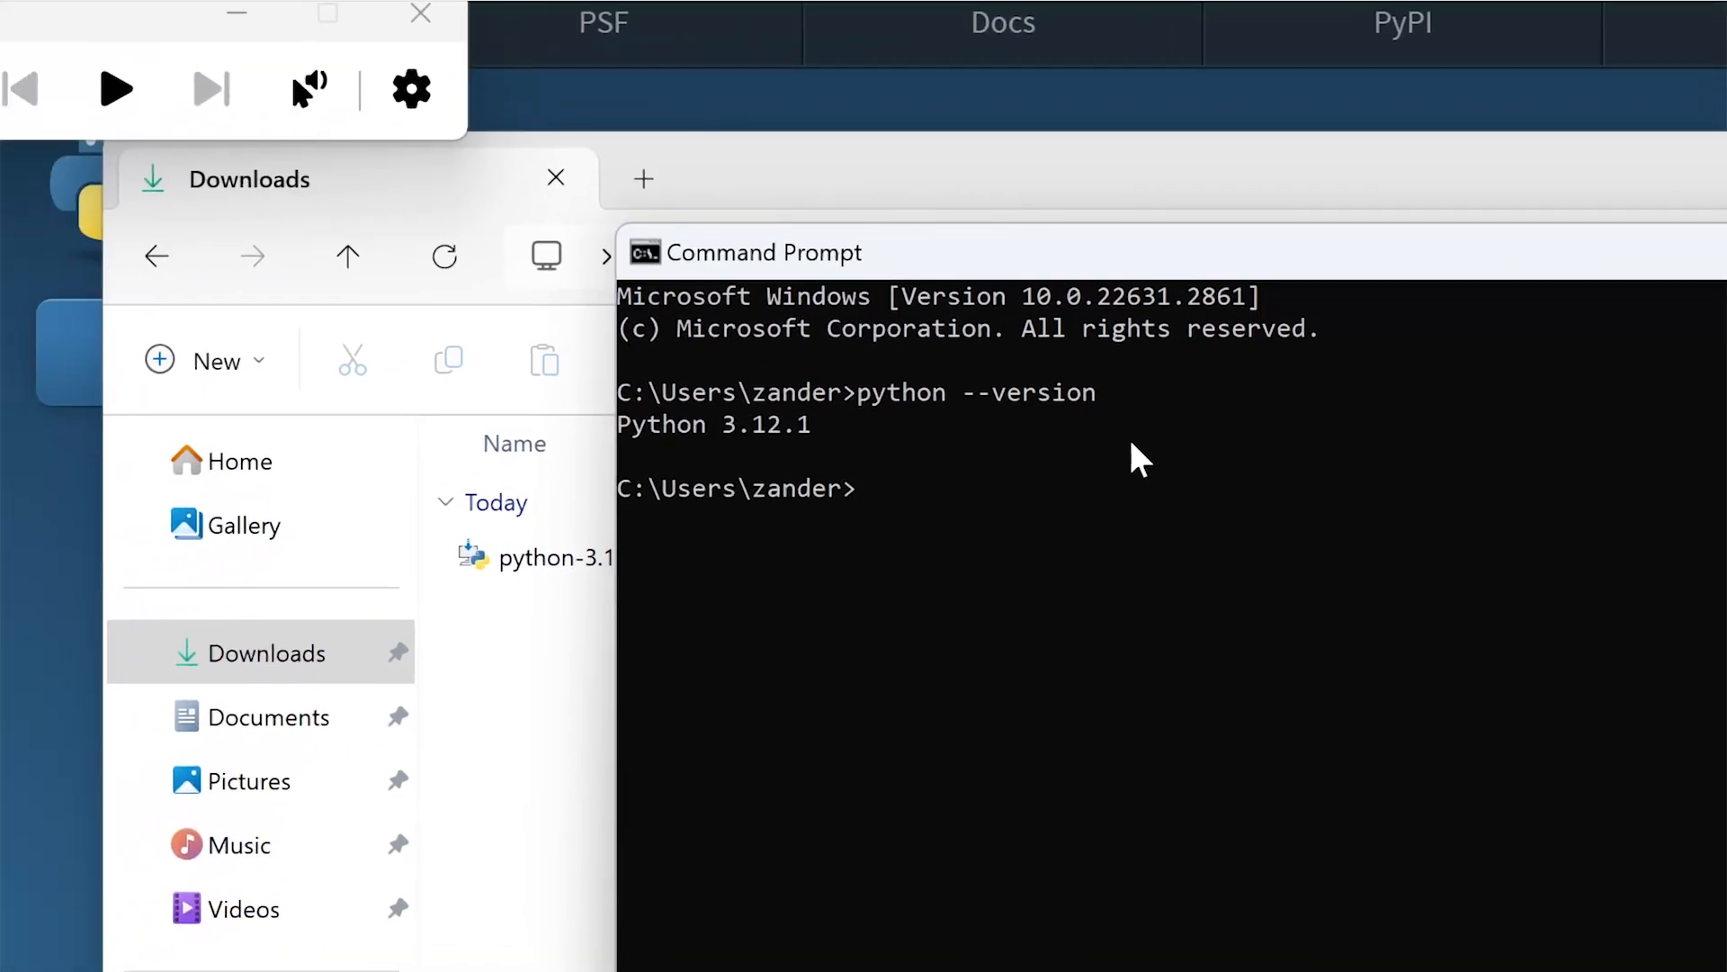
pyautogui.moveTo(776, 463)
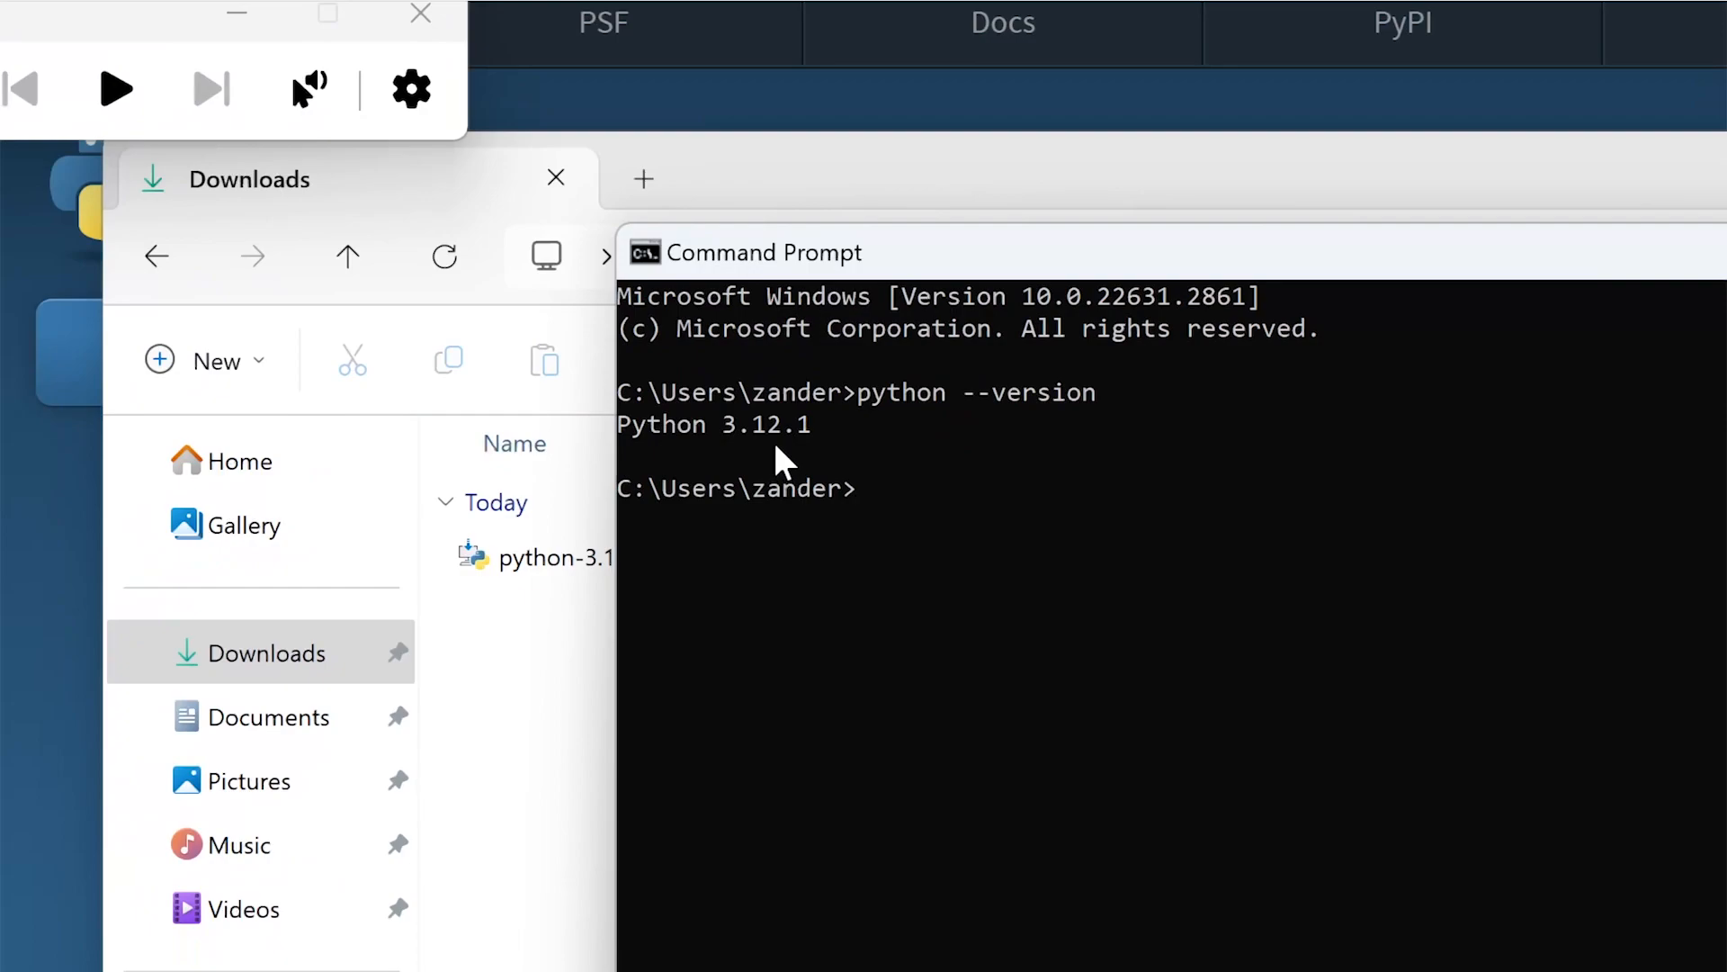
pyautogui.moveTo(815, 457)
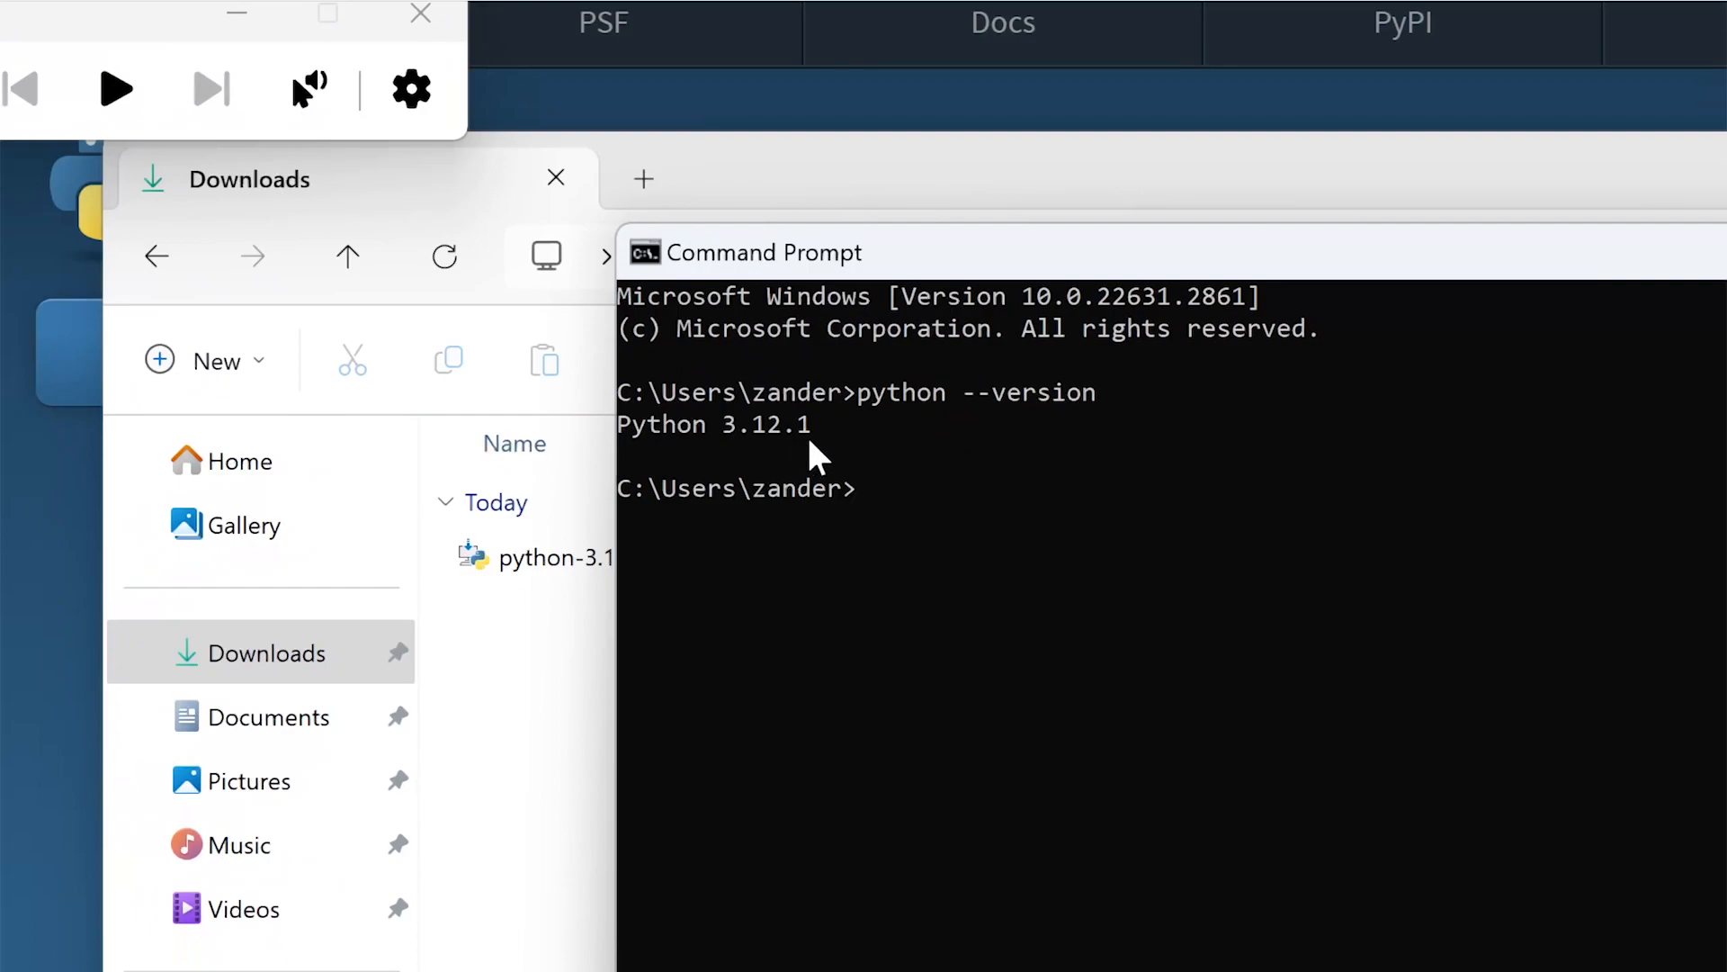